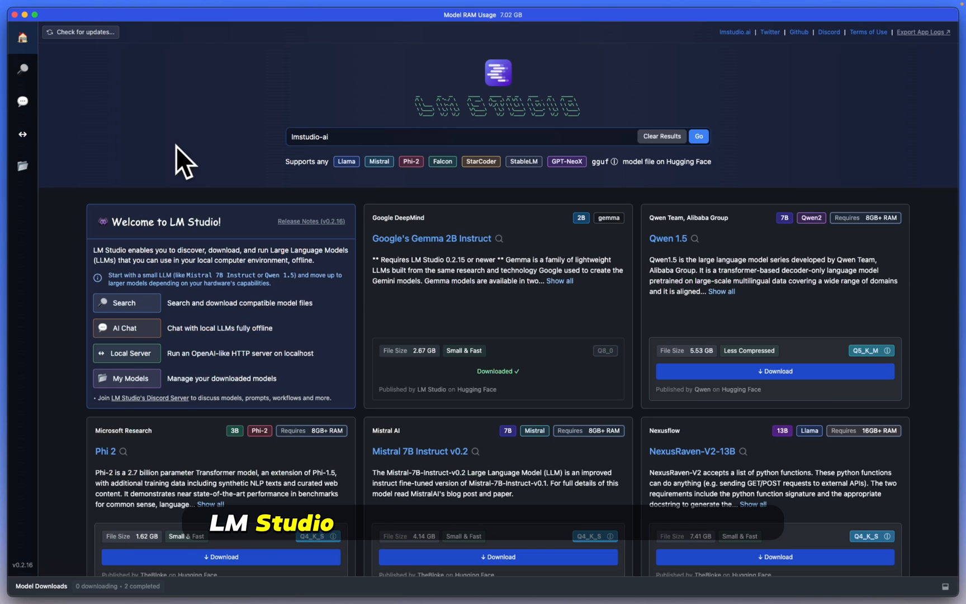
mouse_move(363, 219)
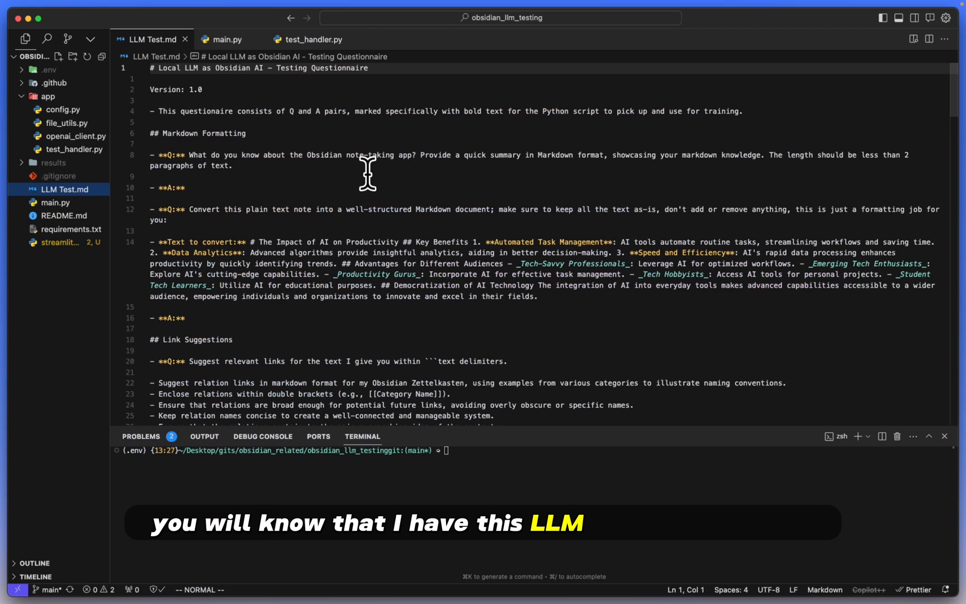
Load gemma it 2B q8_0 with the Google Gemma Instruct preset, reload it, and start the server.
scroll(down, 3)
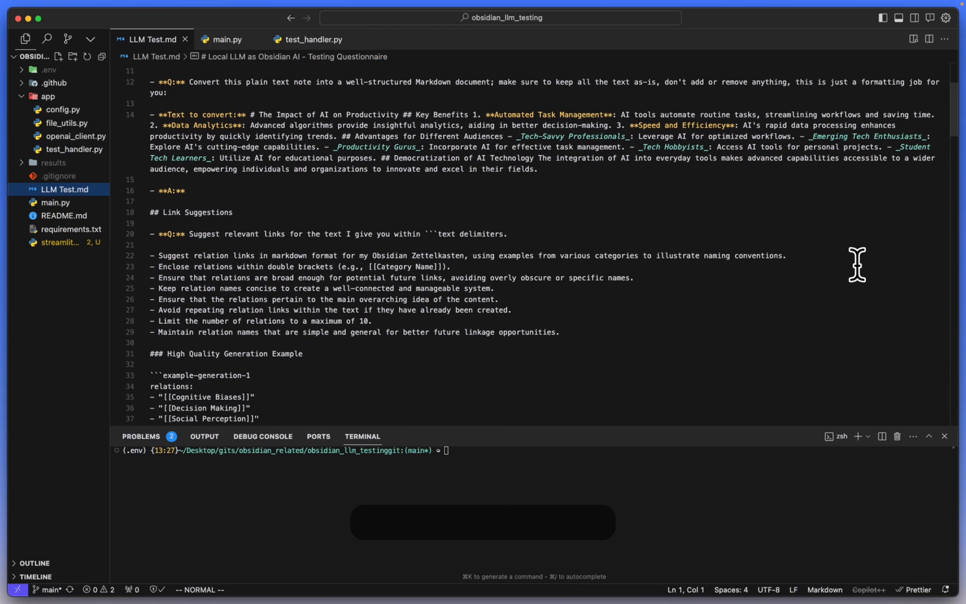
scroll(down, 3)
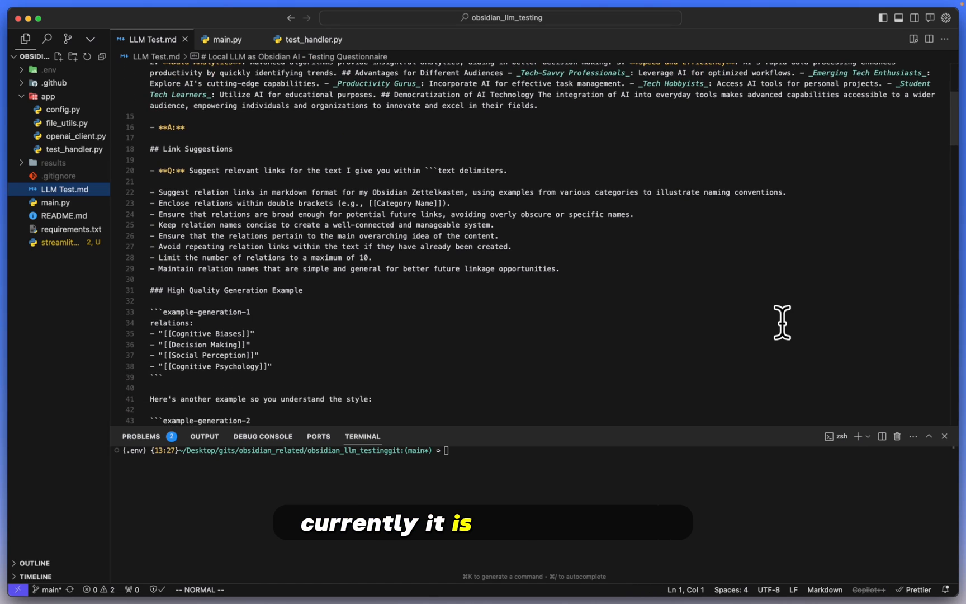
scroll(down, 3)
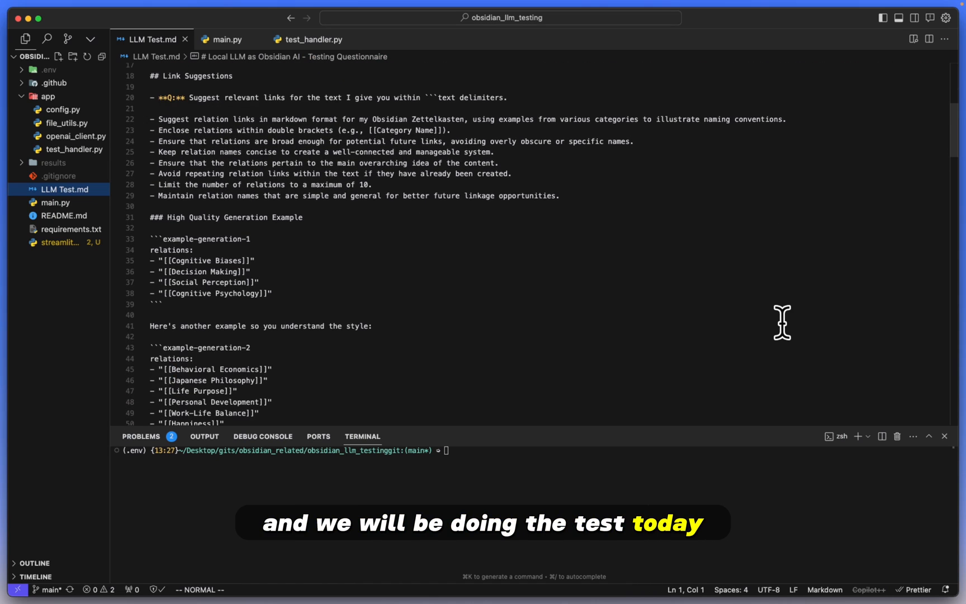
mouse_move(467, 298)
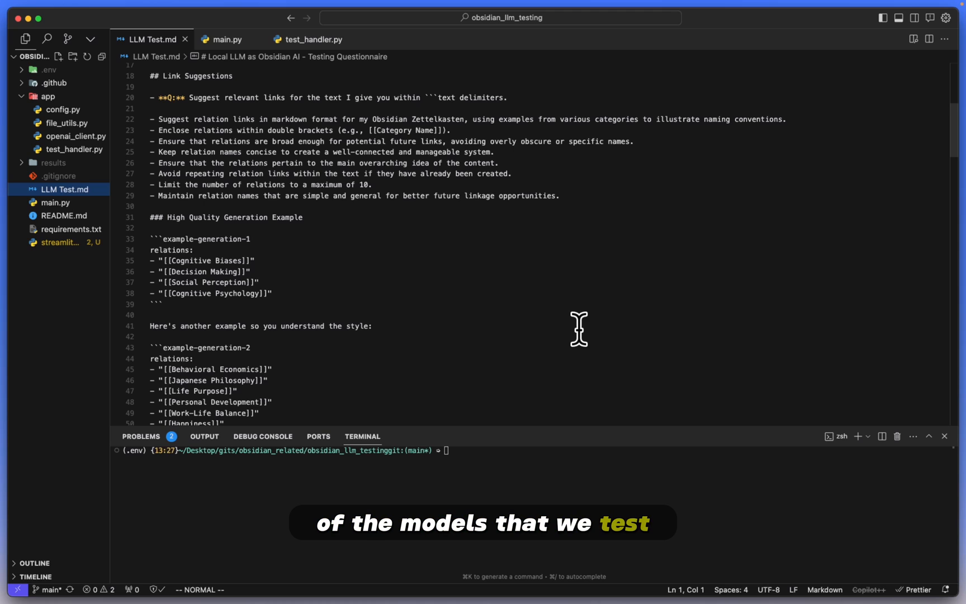
scroll(up, 3)
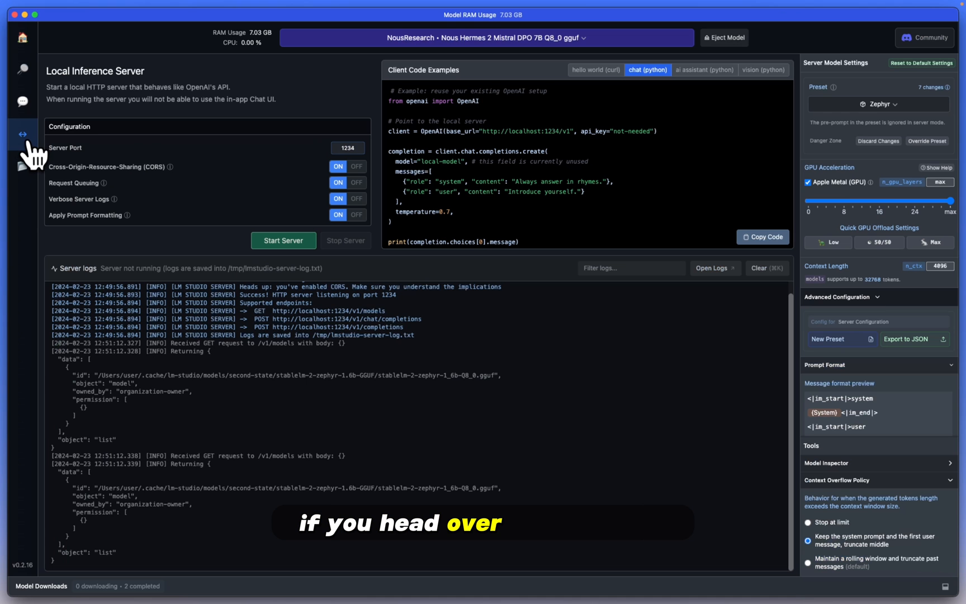
mouse_move(739, 336)
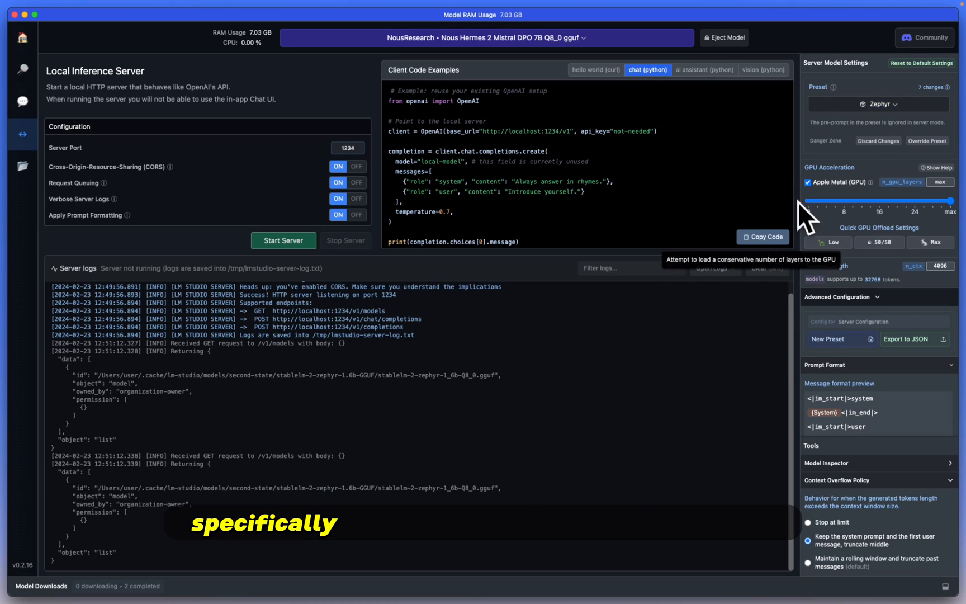
mouse_move(868, 185)
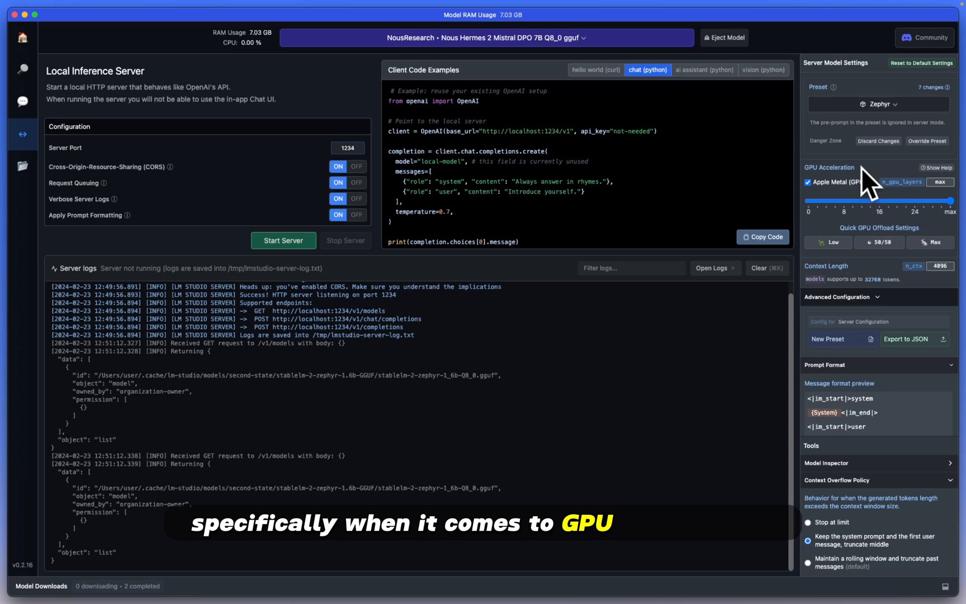
mouse_move(868, 277)
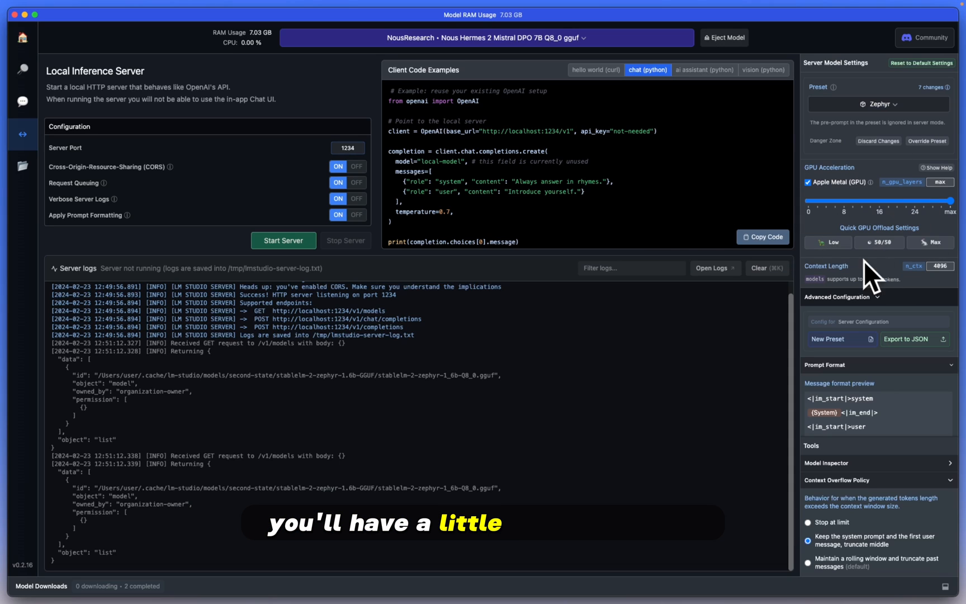
mouse_move(919, 290)
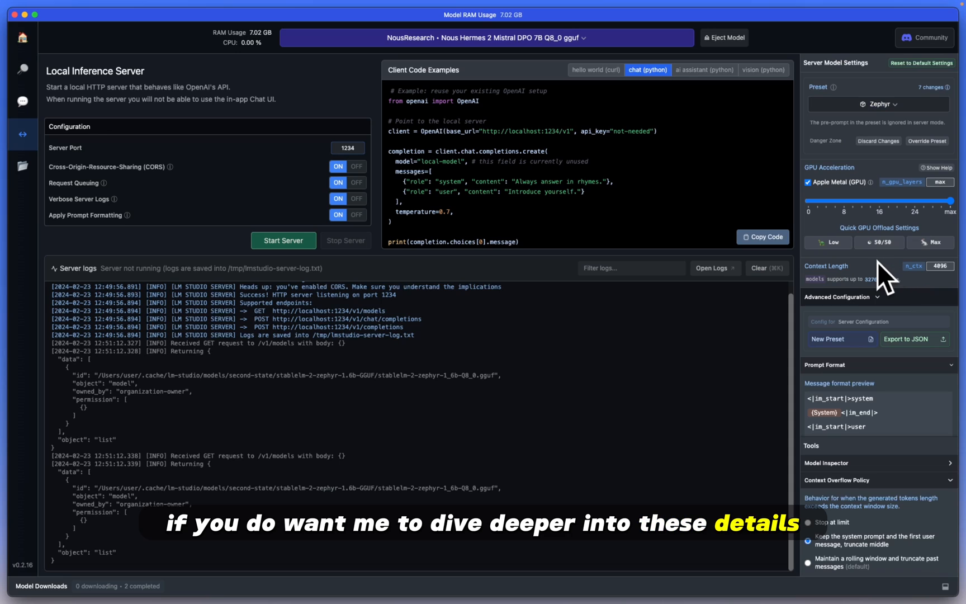
click(487, 38)
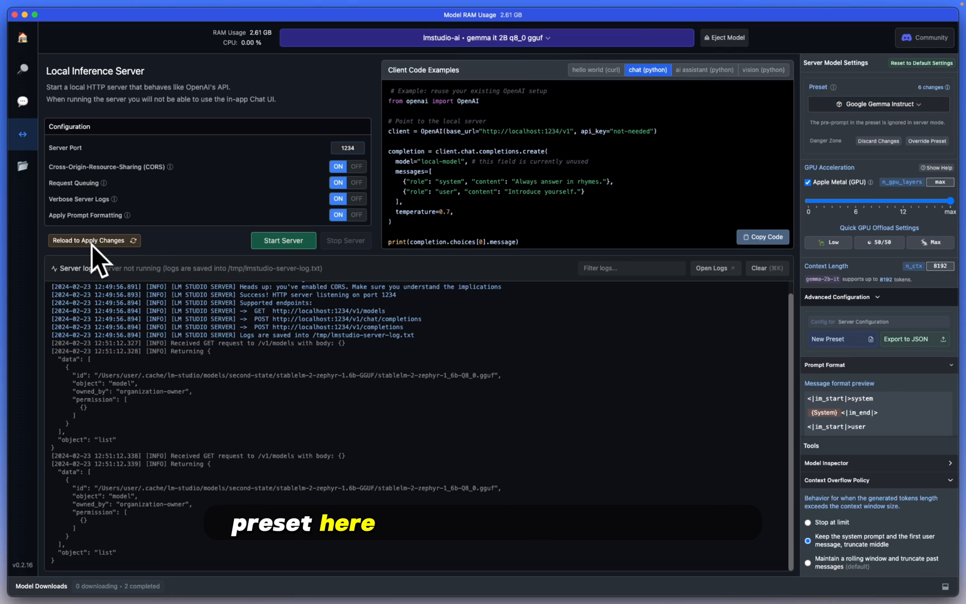
click(91, 240)
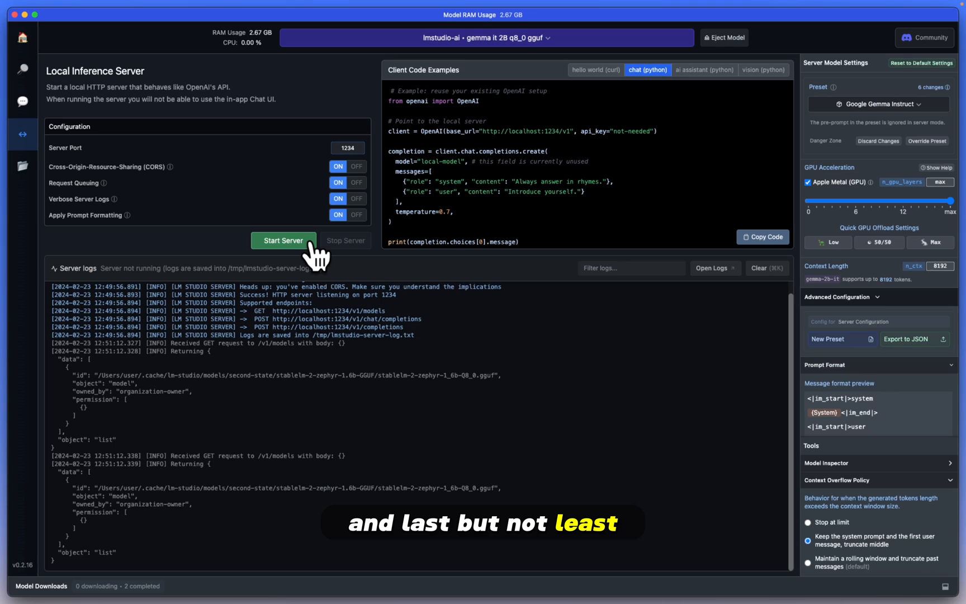
click(284, 240)
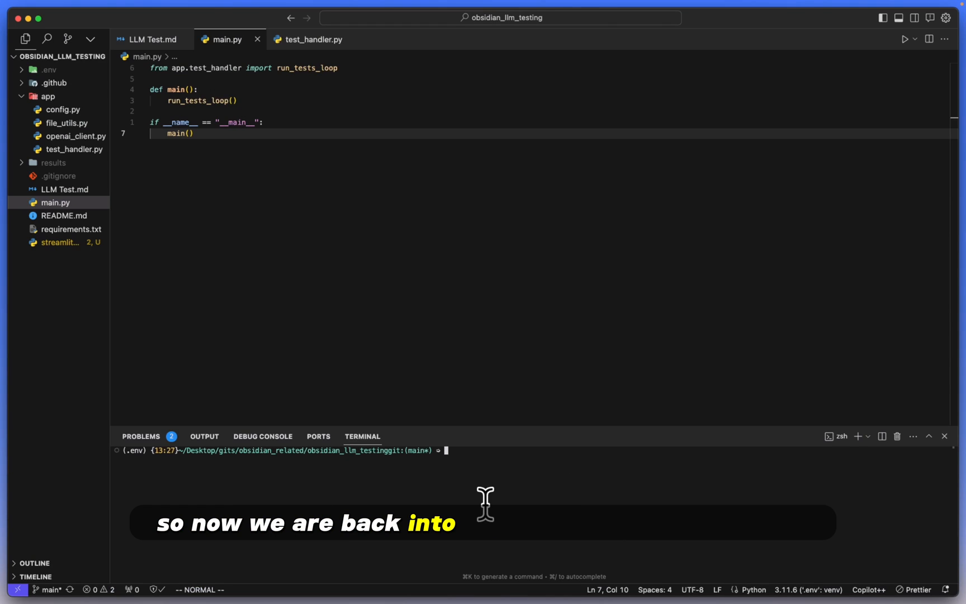
mouse_move(626, 453)
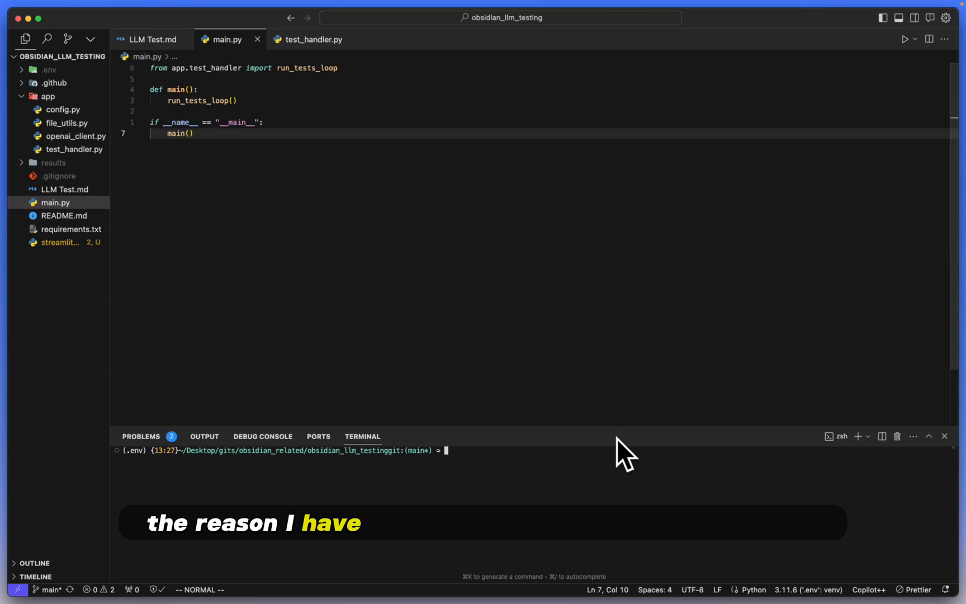
mouse_move(316, 354)
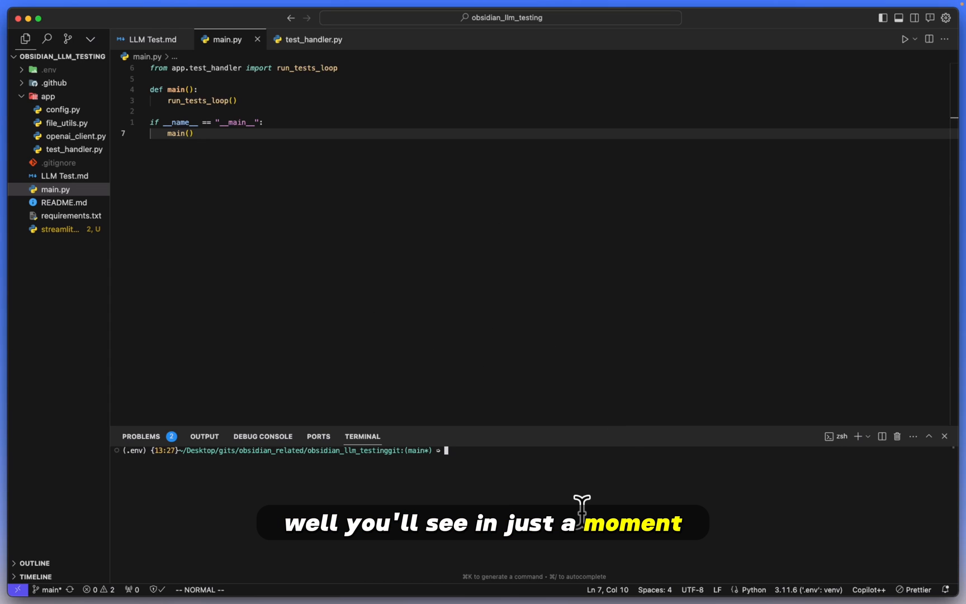
Run the rpm alias in the terminal to launch main.py against Gemma 2B.
text(rpm)
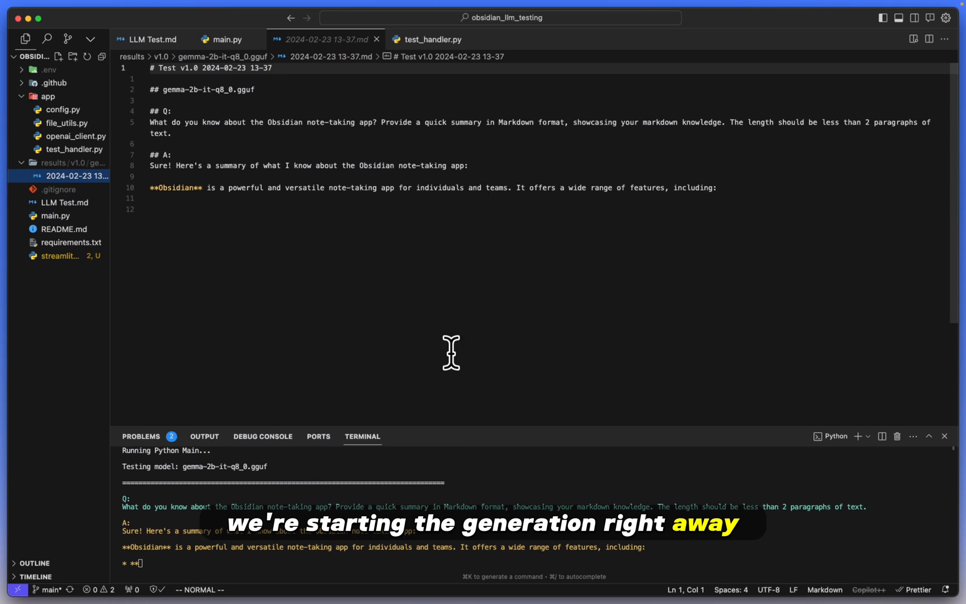
Preview the results Markdown file to the side and scroll to Gemma's finished Obsidian summary.
click(926, 38)
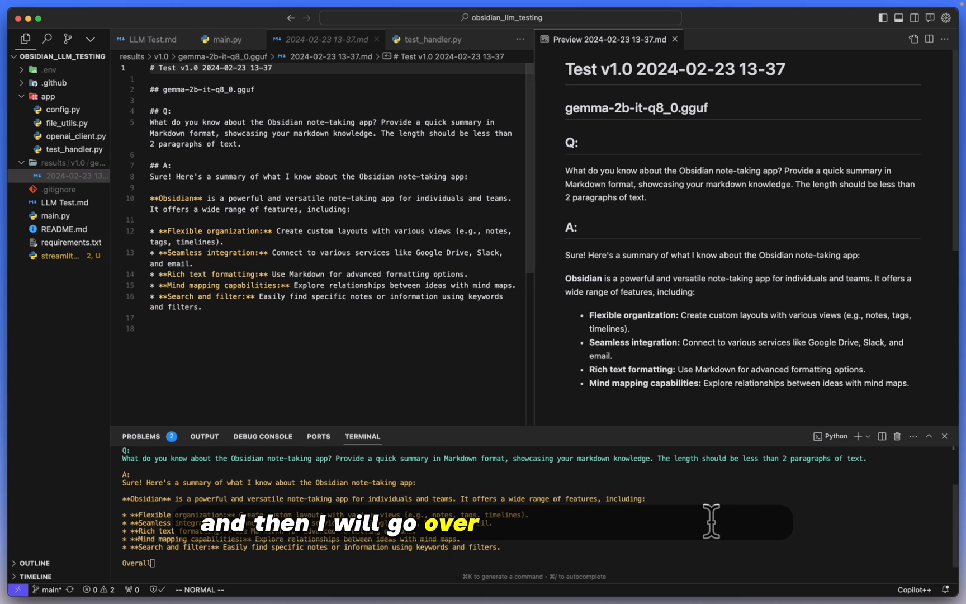
scroll(down, 3)
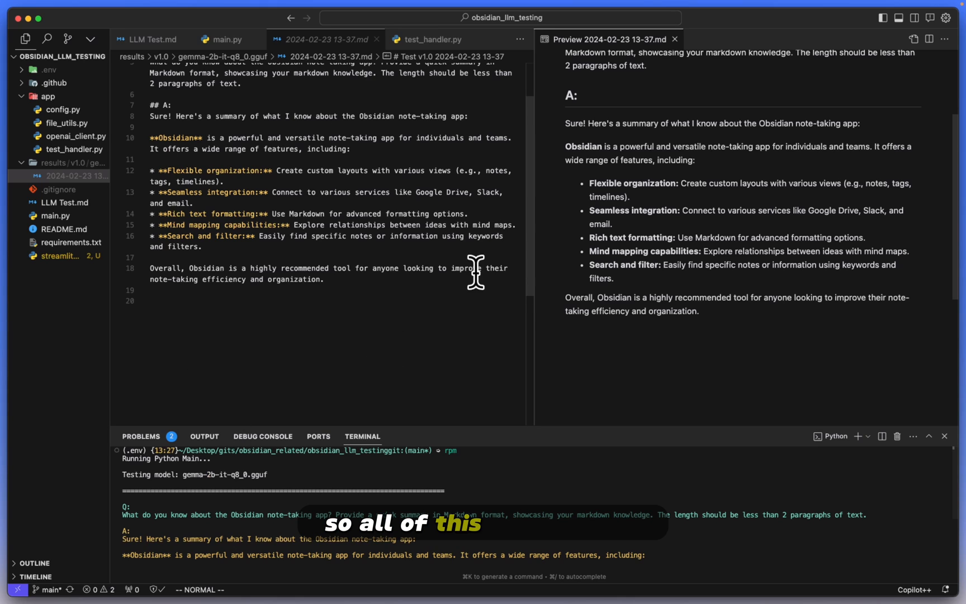
mouse_move(448, 345)
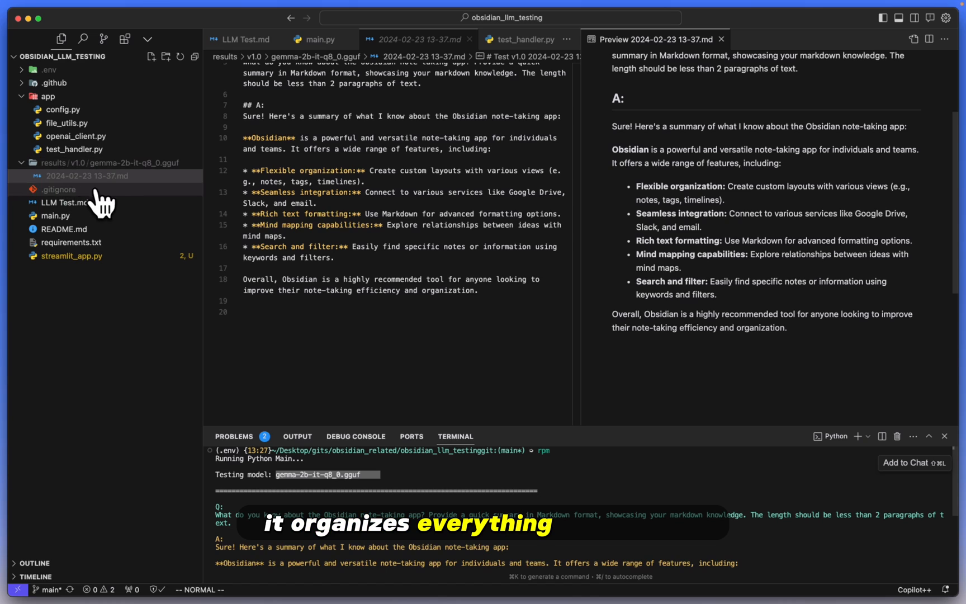
mouse_move(80, 177)
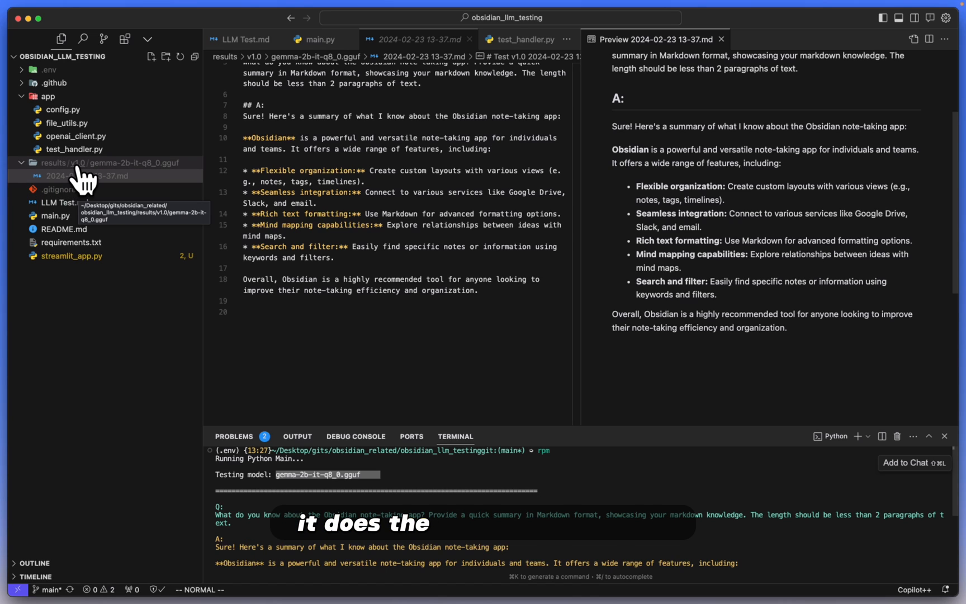
Open LLM Test.md from the Explorer next to the Gemma results file.
click(64, 202)
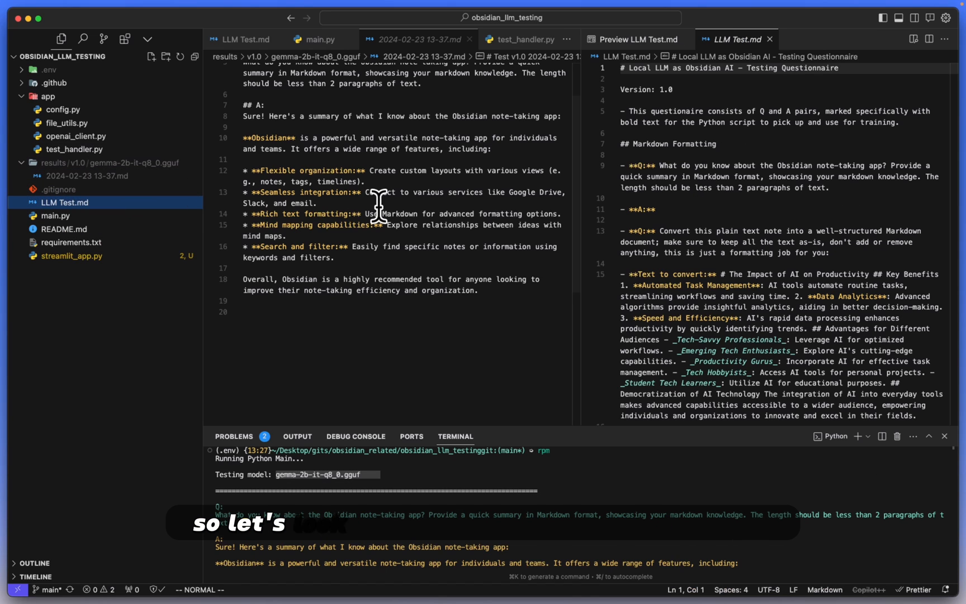
scroll(up, 3)
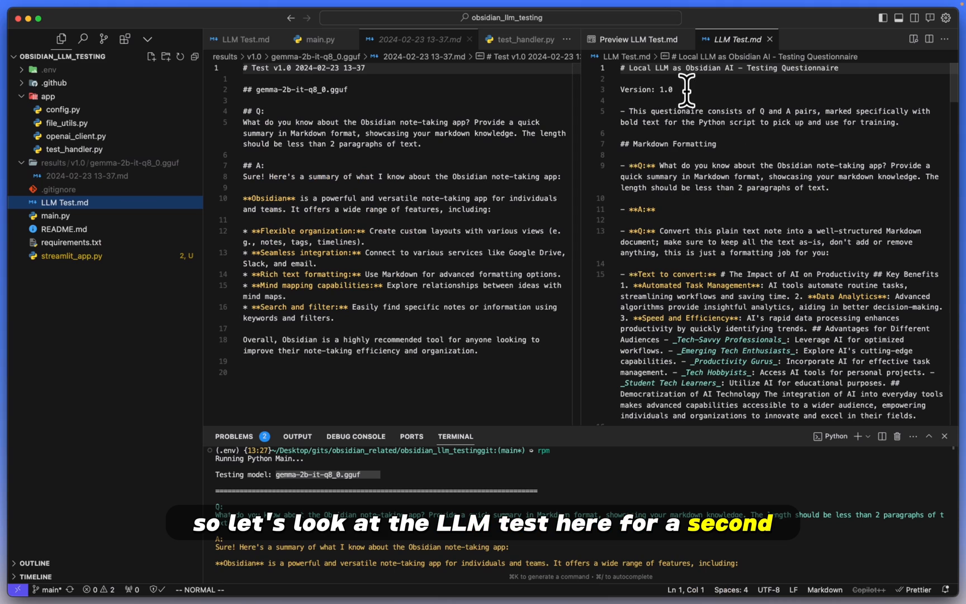
double_click(640, 90)
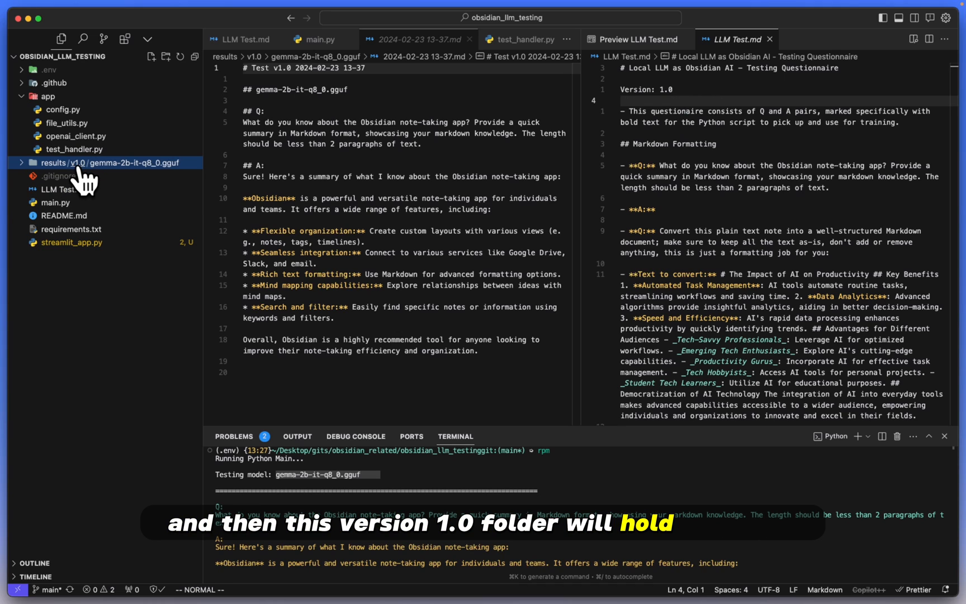
mouse_move(131, 183)
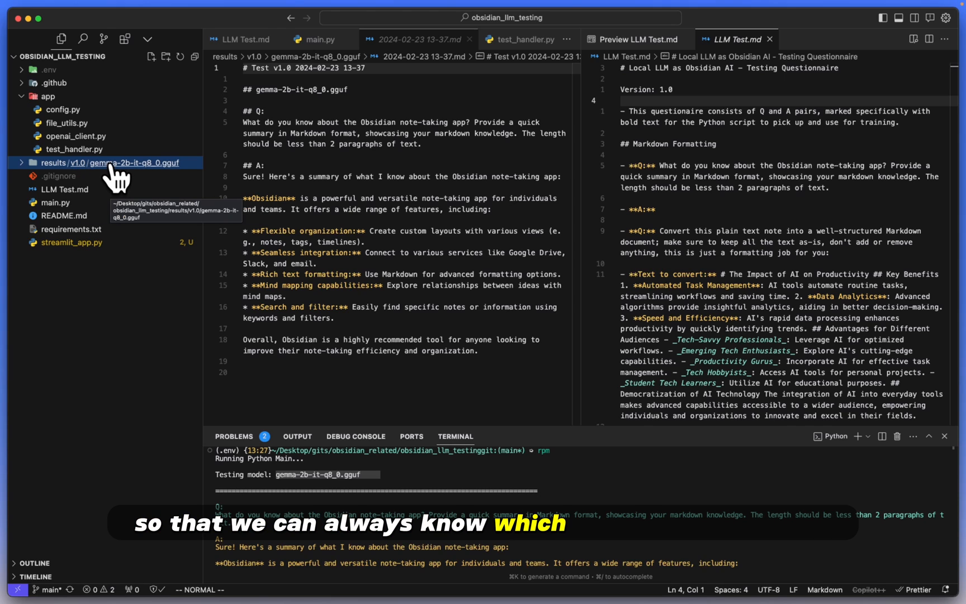
mouse_move(168, 182)
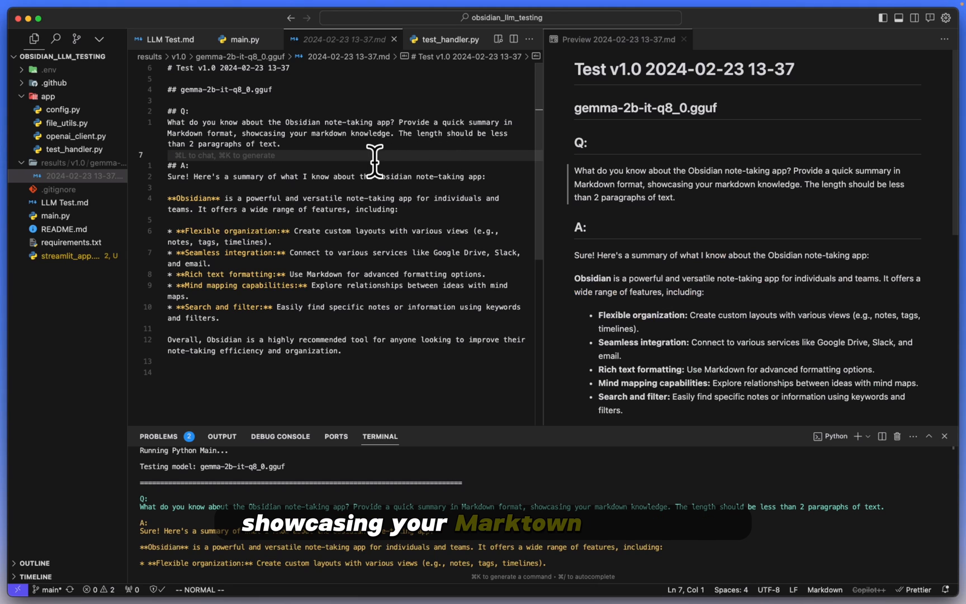
mouse_move(379, 166)
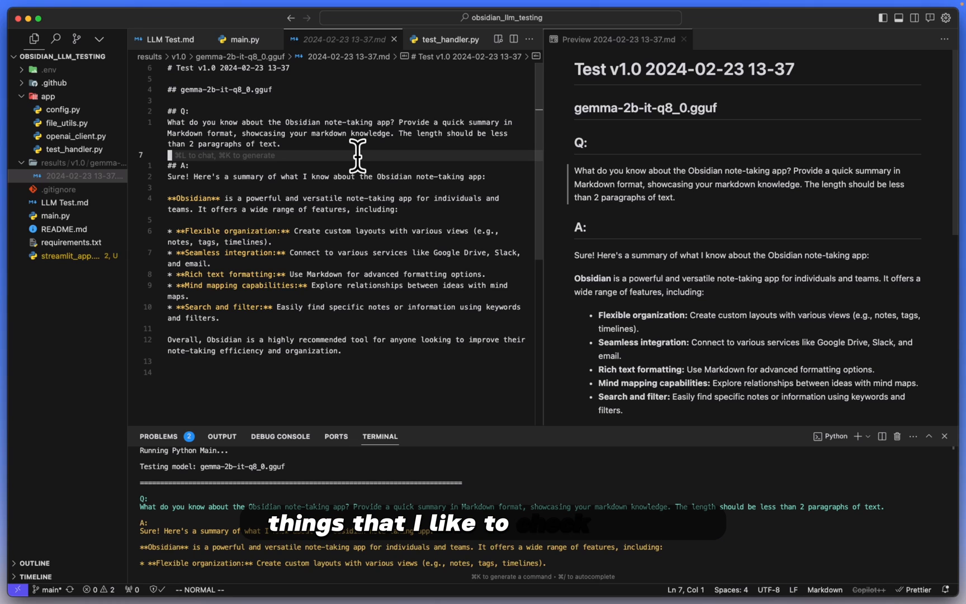
mouse_move(253, 123)
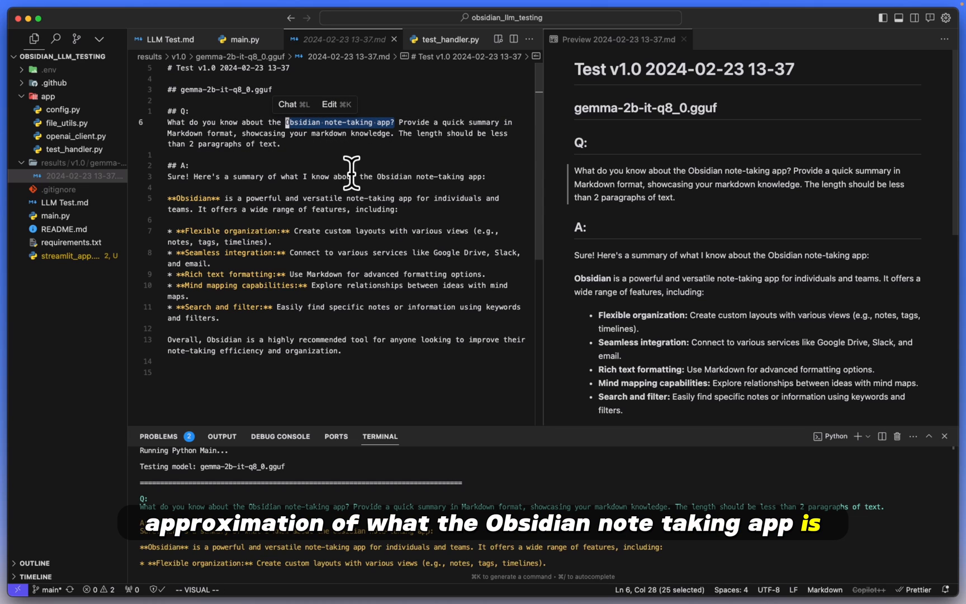
mouse_move(431, 173)
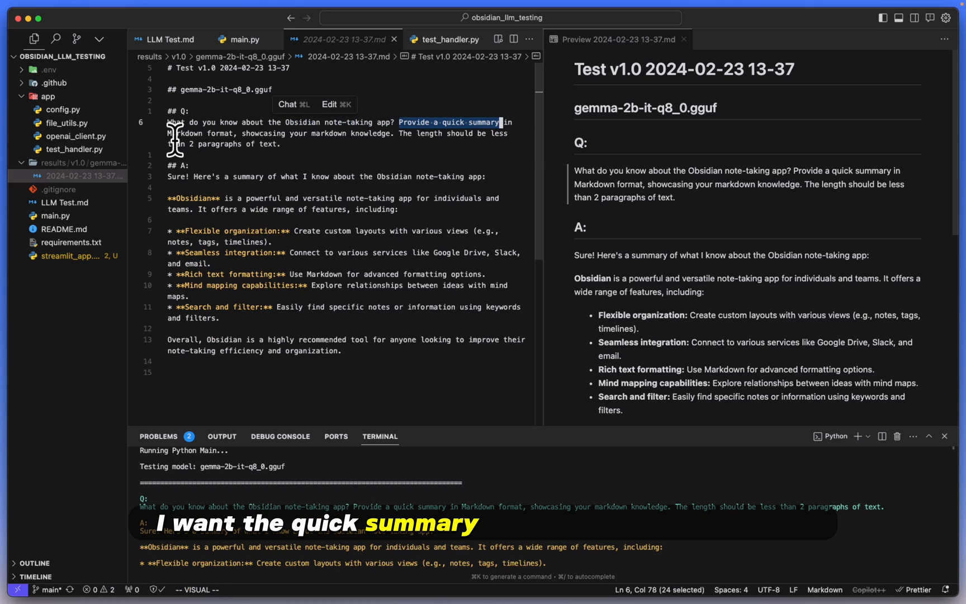
mouse_move(200, 243)
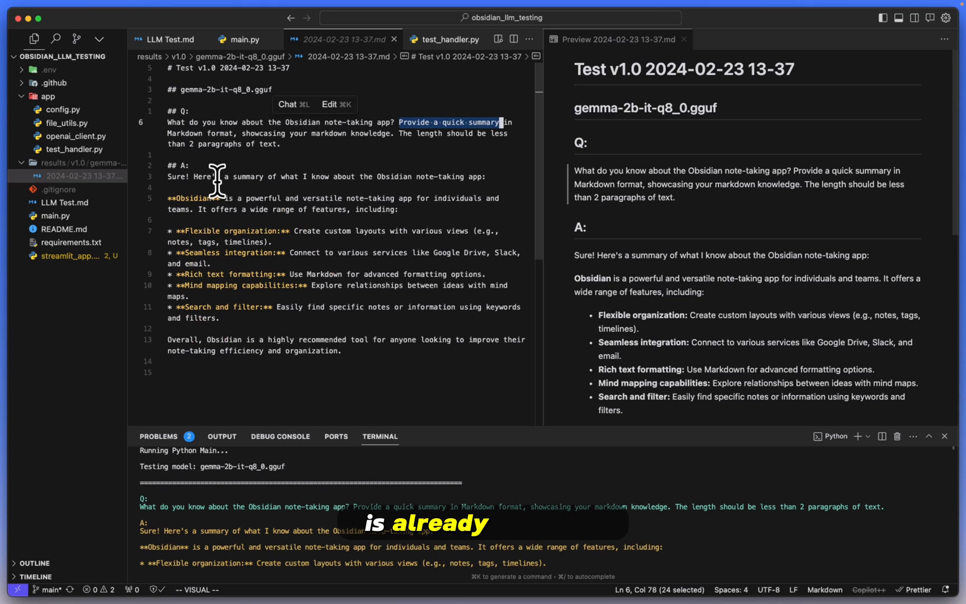
mouse_move(203, 131)
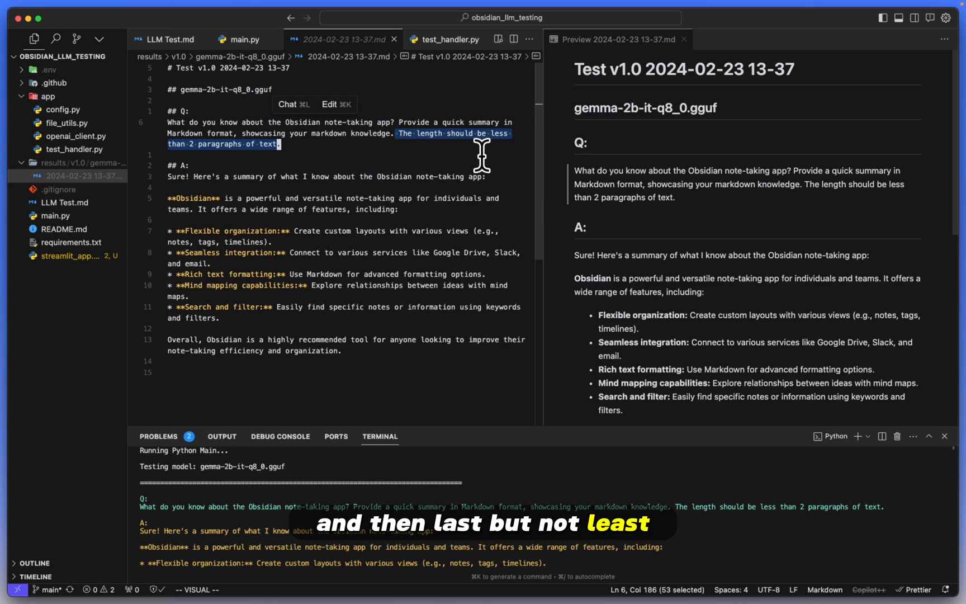
mouse_move(224, 163)
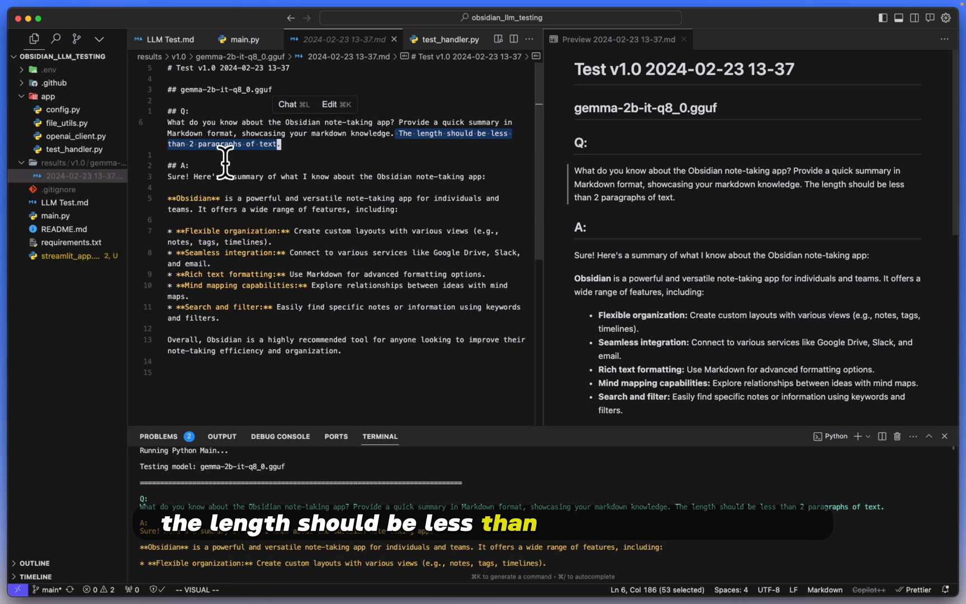
mouse_move(436, 379)
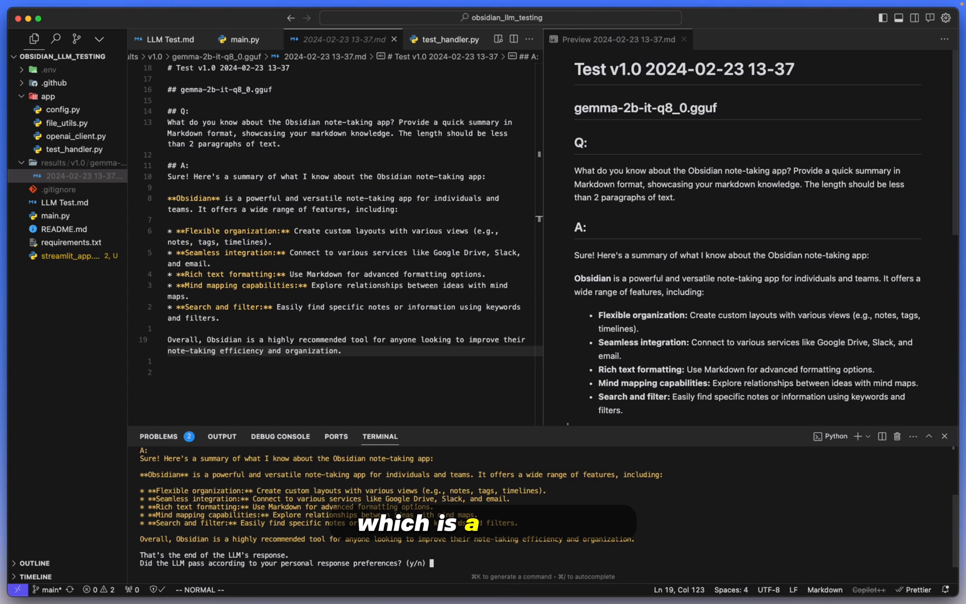
Enter y at the terminal prompt to grade the Obsidian summary as passed.
text(y)
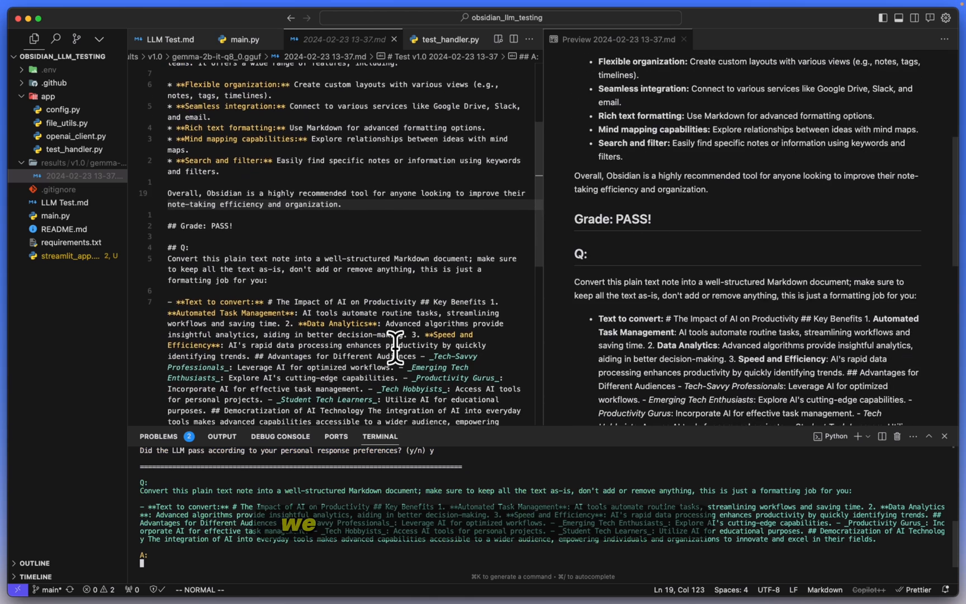
Follow Gemma's streamed Markdown reformatting of the productivity note down the results file.
scroll(down, 3)
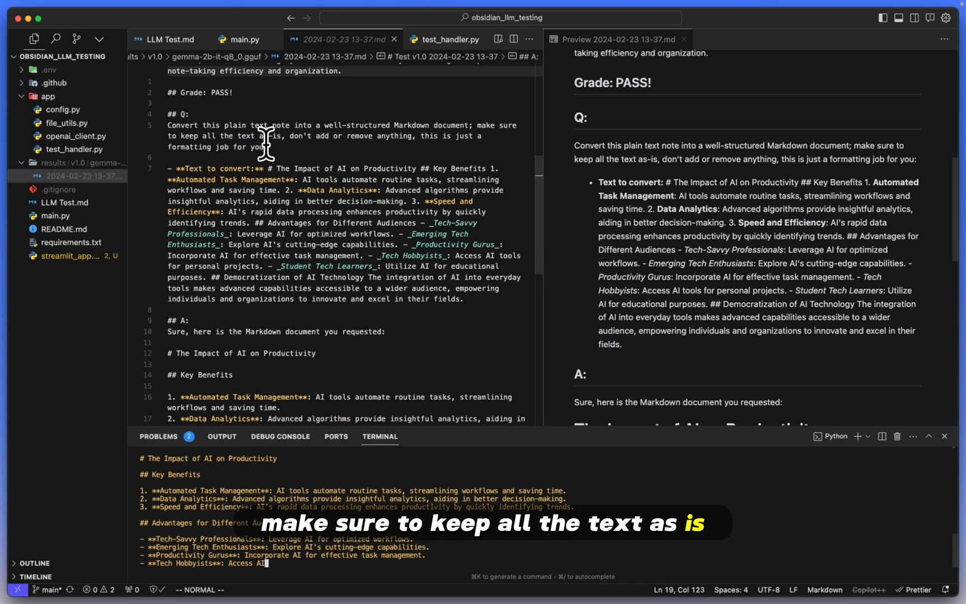
scroll(down, 3)
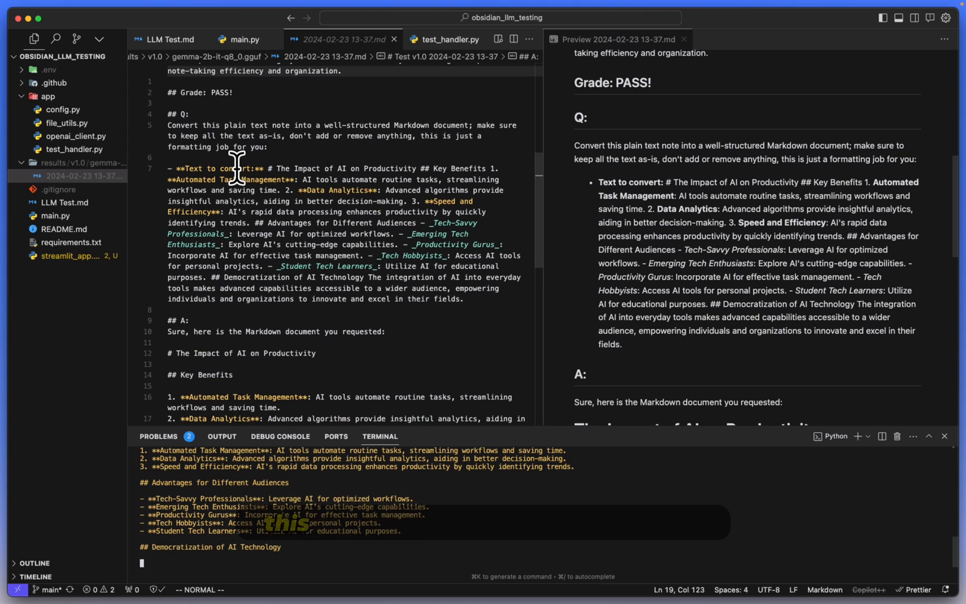
scroll(down, 3)
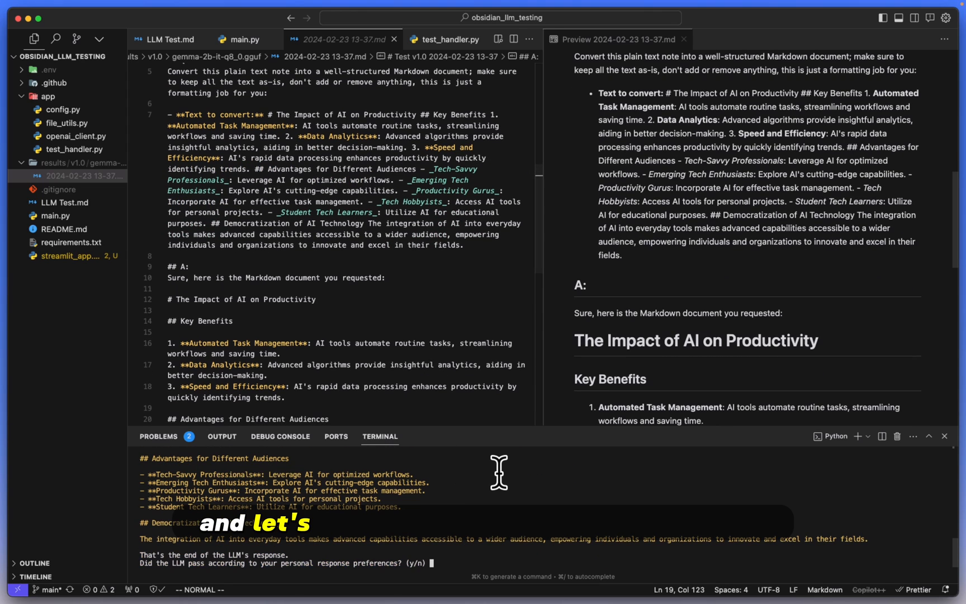
mouse_move(488, 319)
text(y)
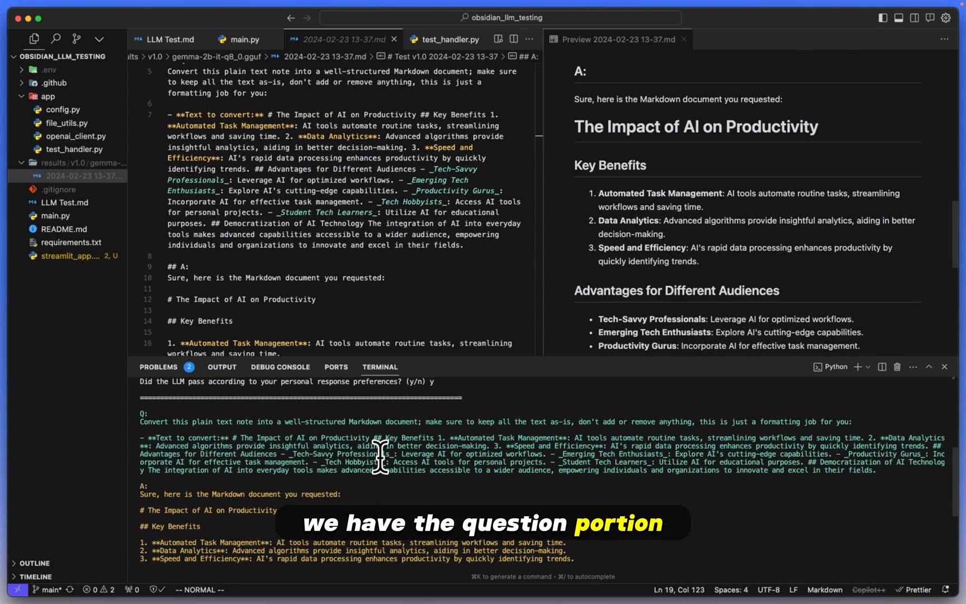
mouse_move(468, 425)
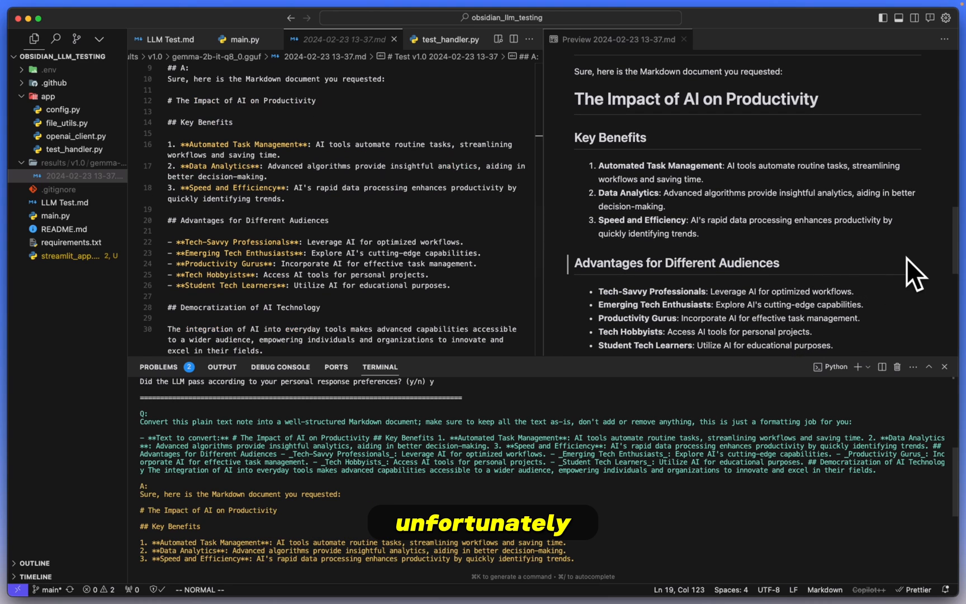
scroll(up, 3)
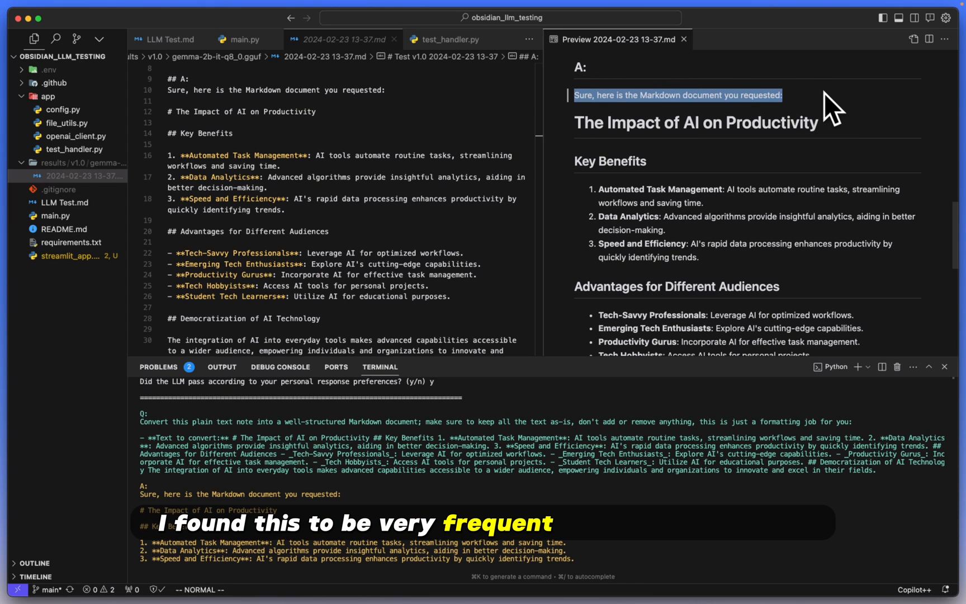
mouse_move(575, 120)
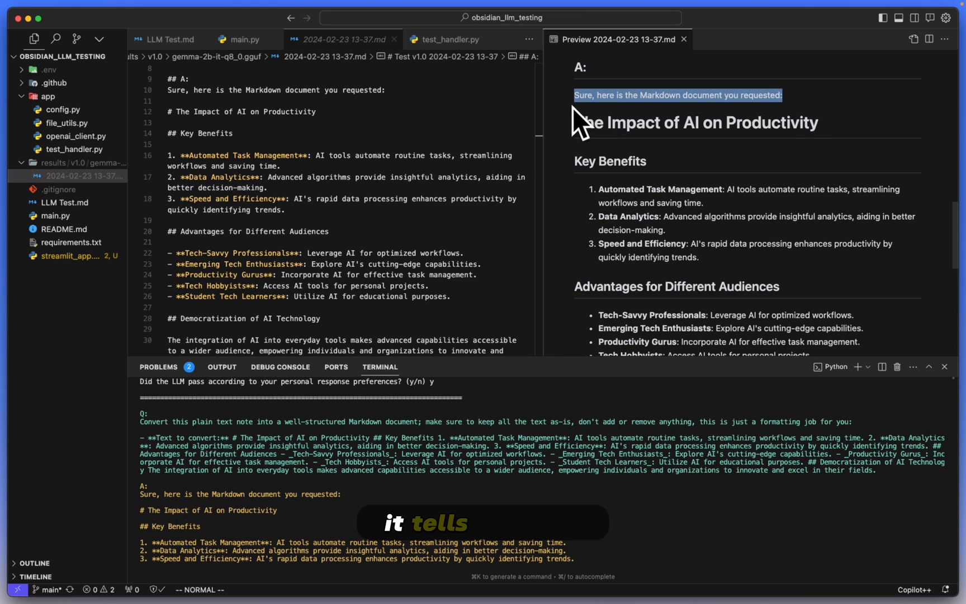
mouse_move(591, 123)
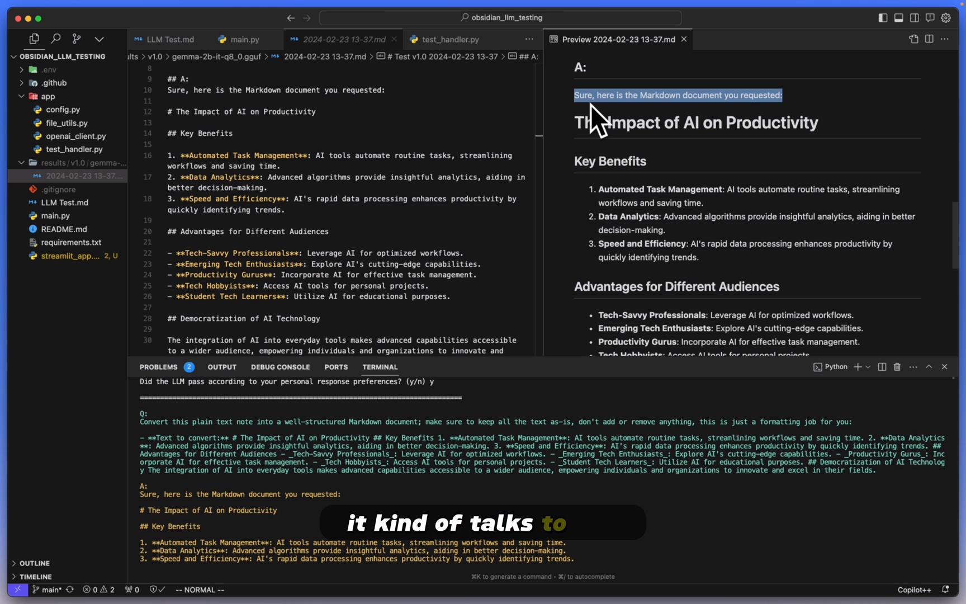
mouse_move(699, 447)
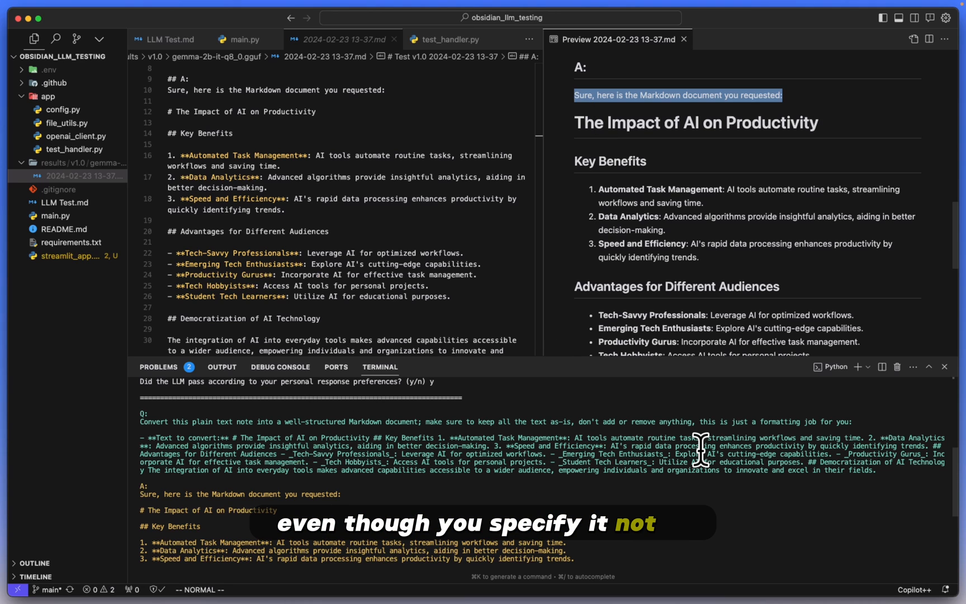
scroll(down, 3)
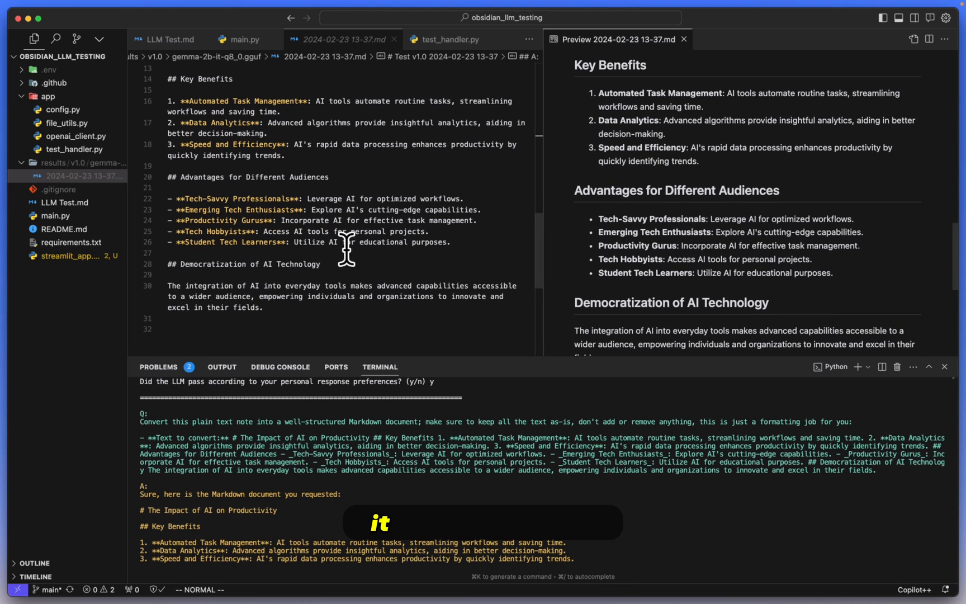
mouse_move(296, 475)
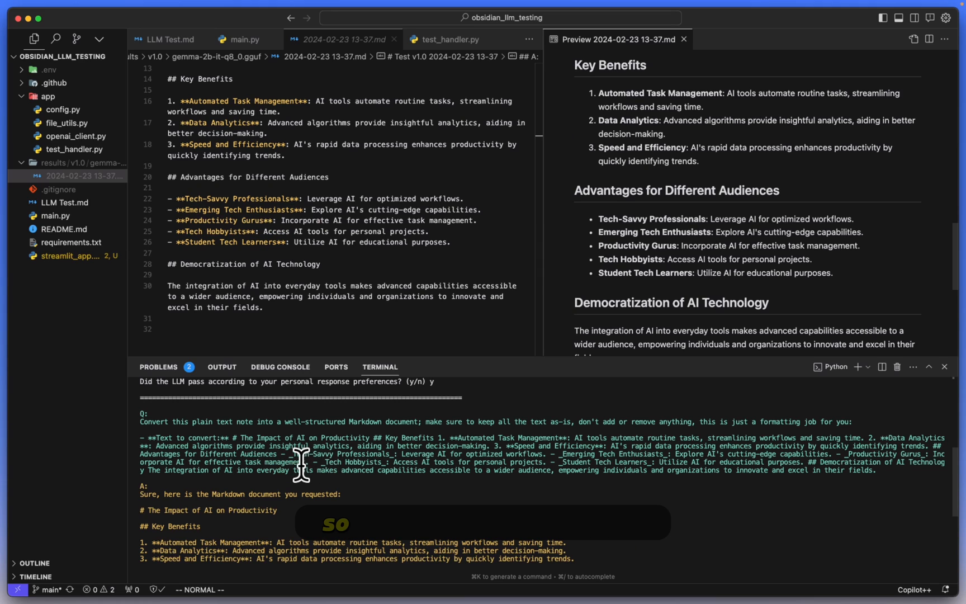
mouse_move(650, 229)
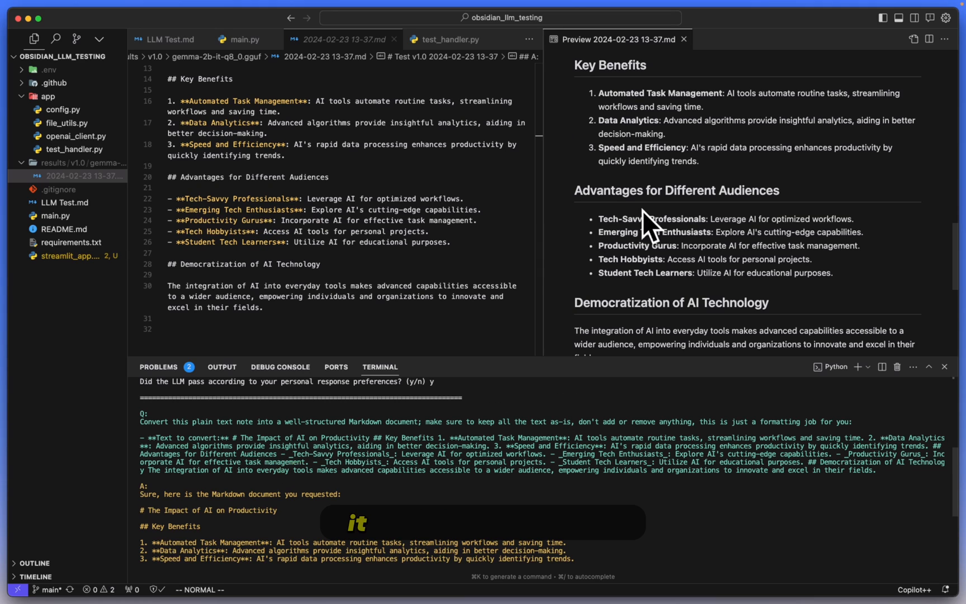
scroll(up, 3)
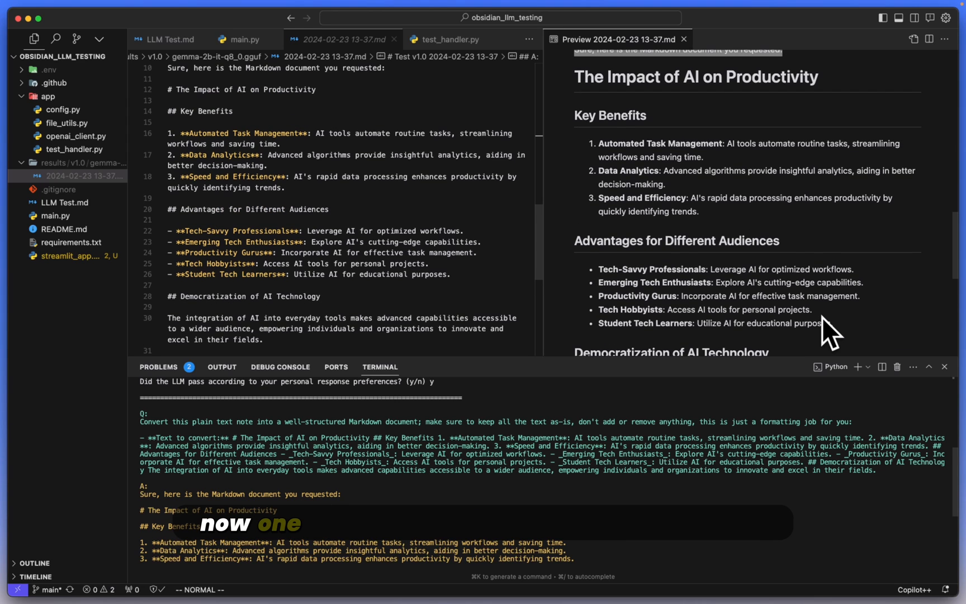
scroll(up, 3)
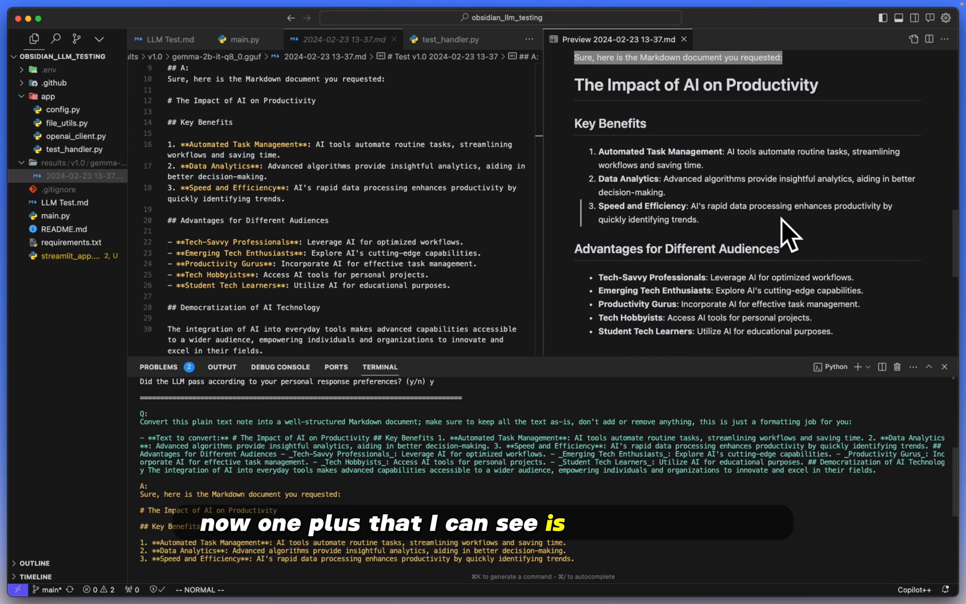
scroll(down, 3)
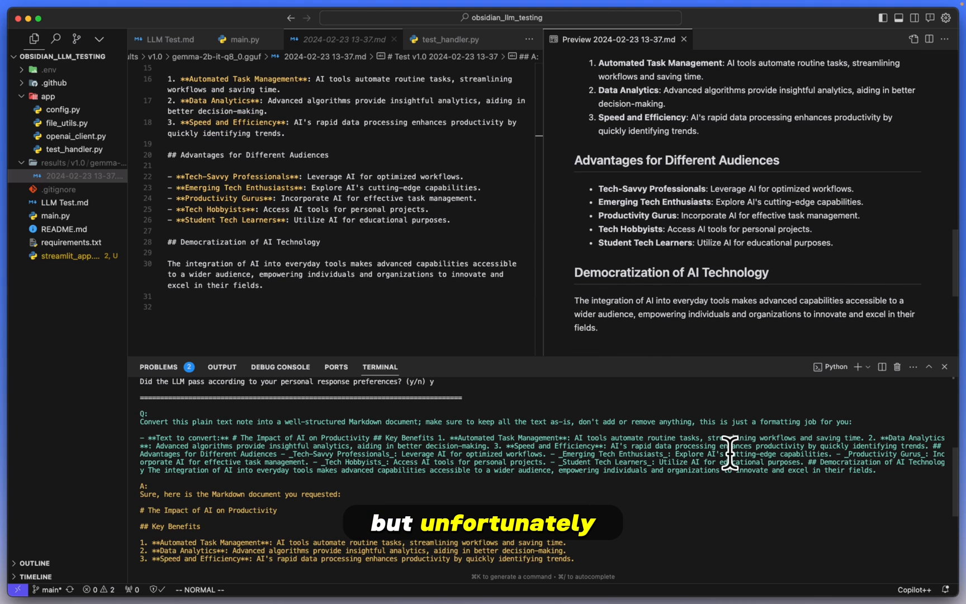
scroll(down, 3)
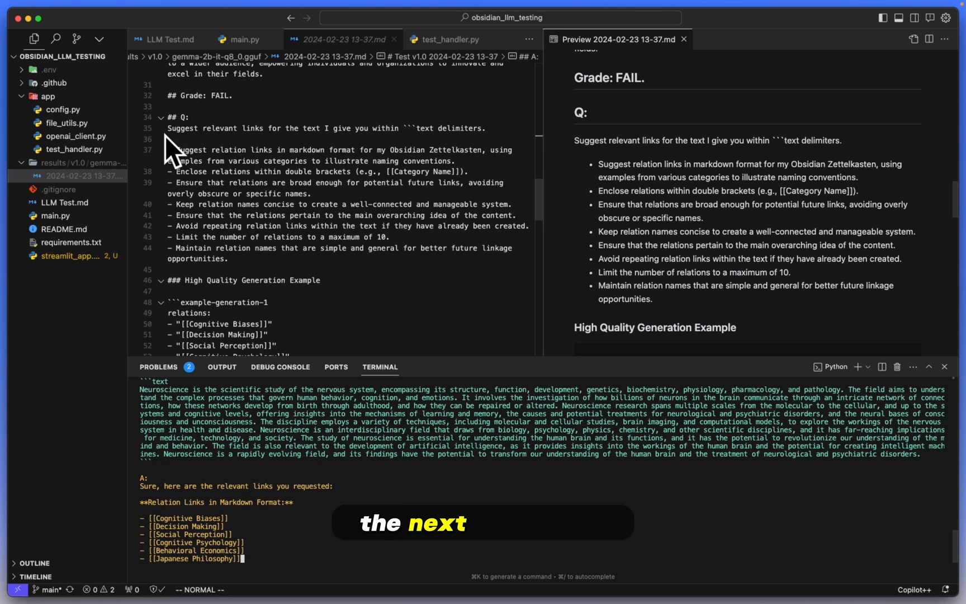
Scroll through the relation-links prompt while Gemma's ten-link reply finishes streaming.
scroll(down, 3)
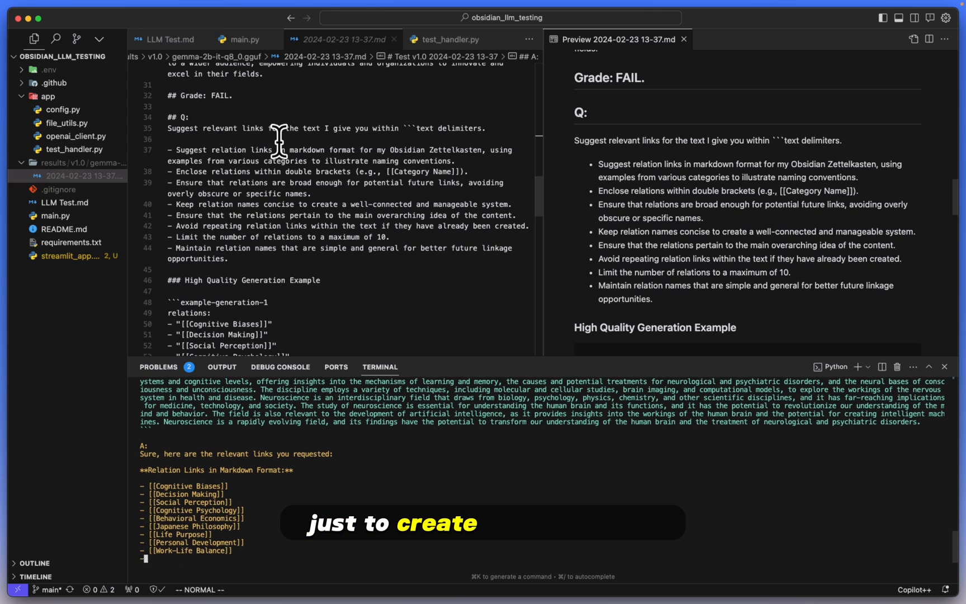
scroll(down, 3)
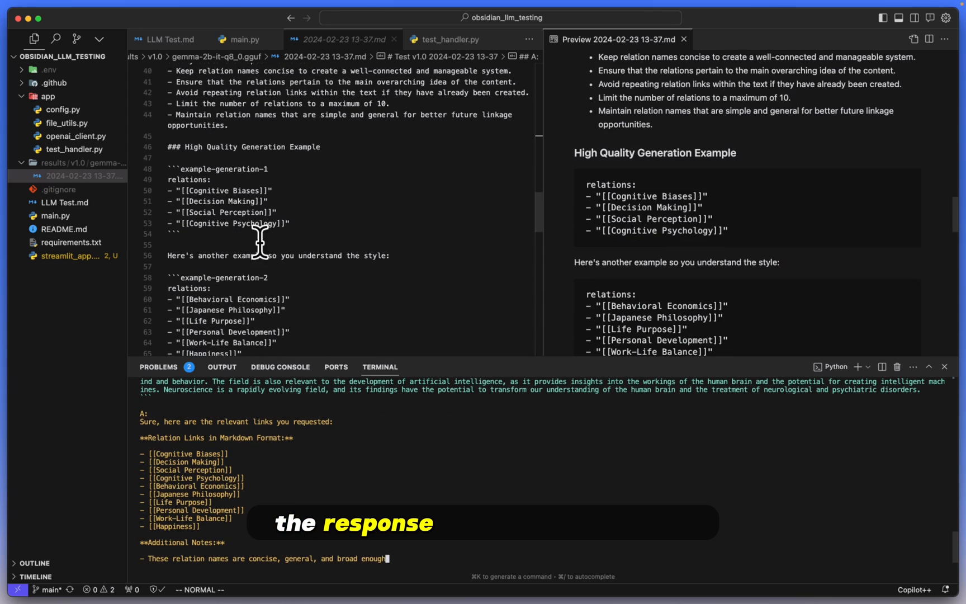
scroll(down, 3)
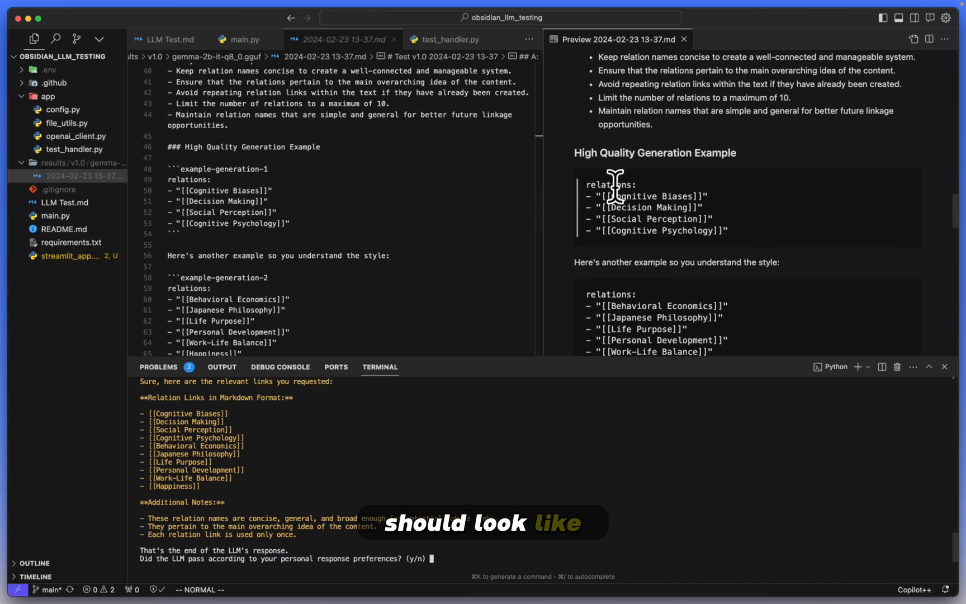
mouse_move(739, 222)
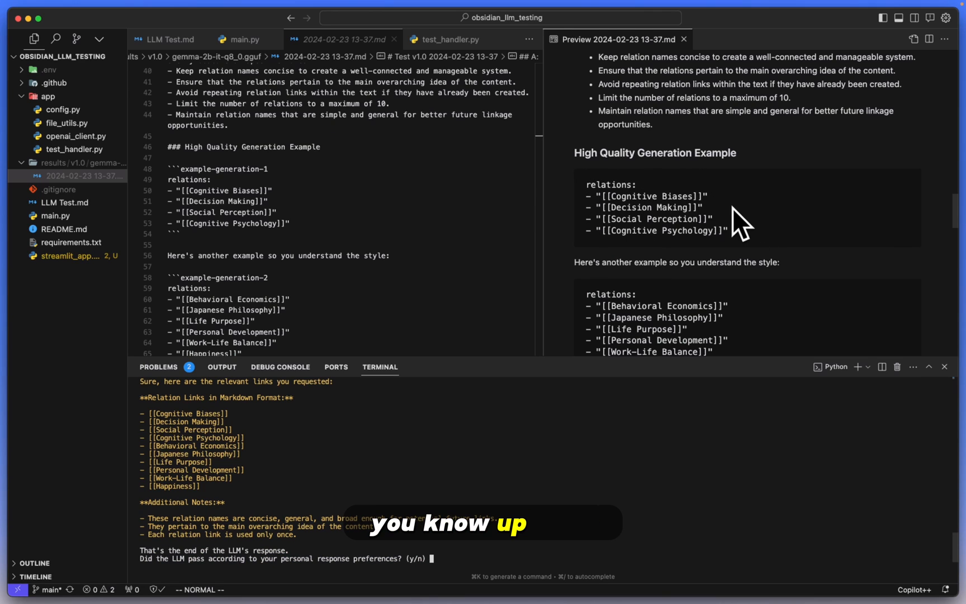
mouse_move(684, 209)
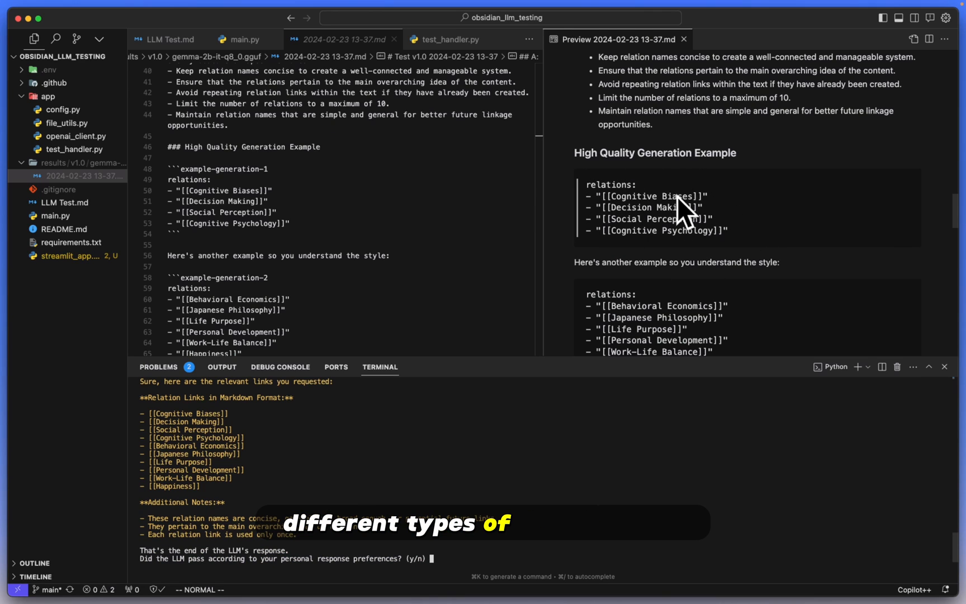
scroll(down, 3)
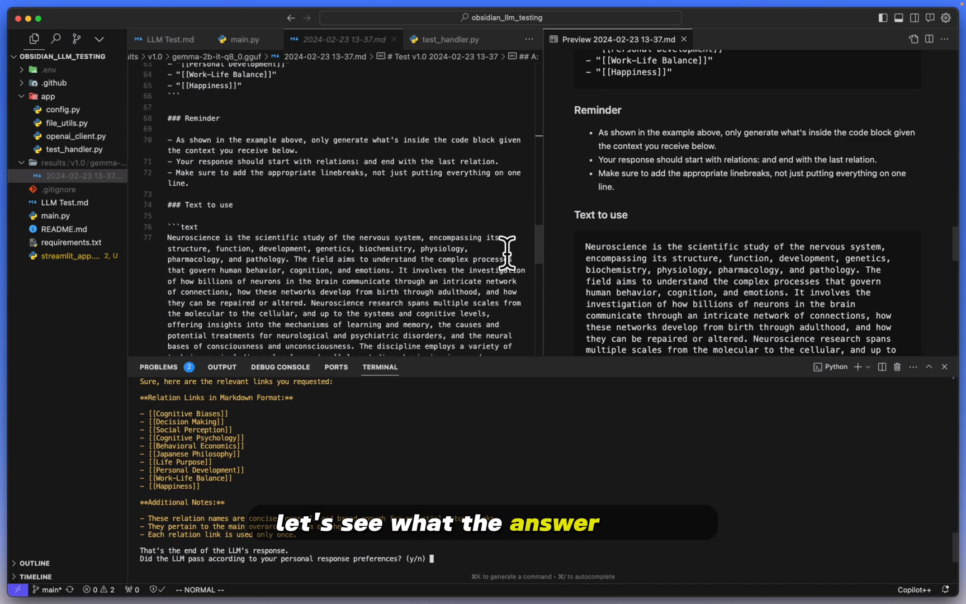
scroll(down, 3)
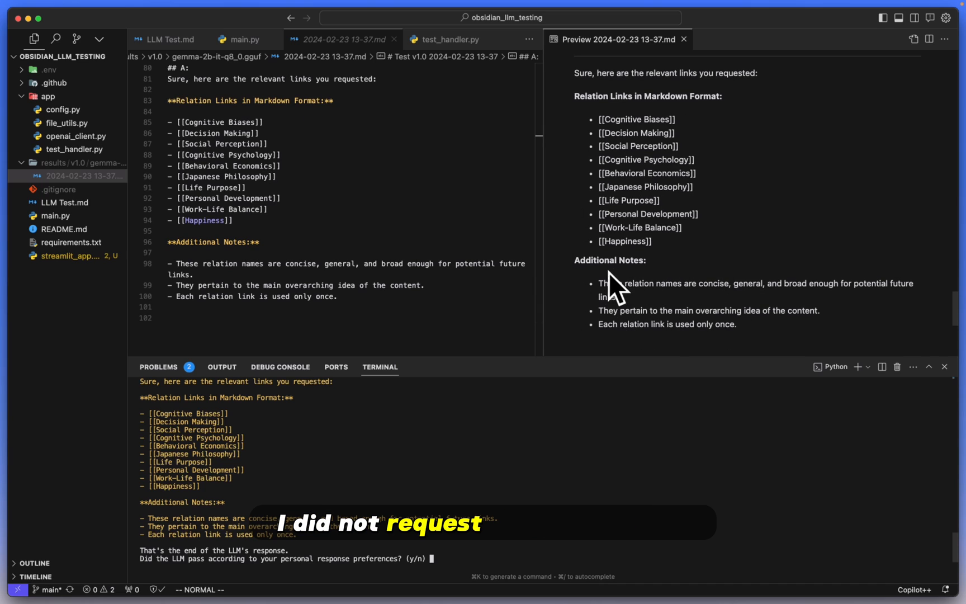
mouse_move(659, 311)
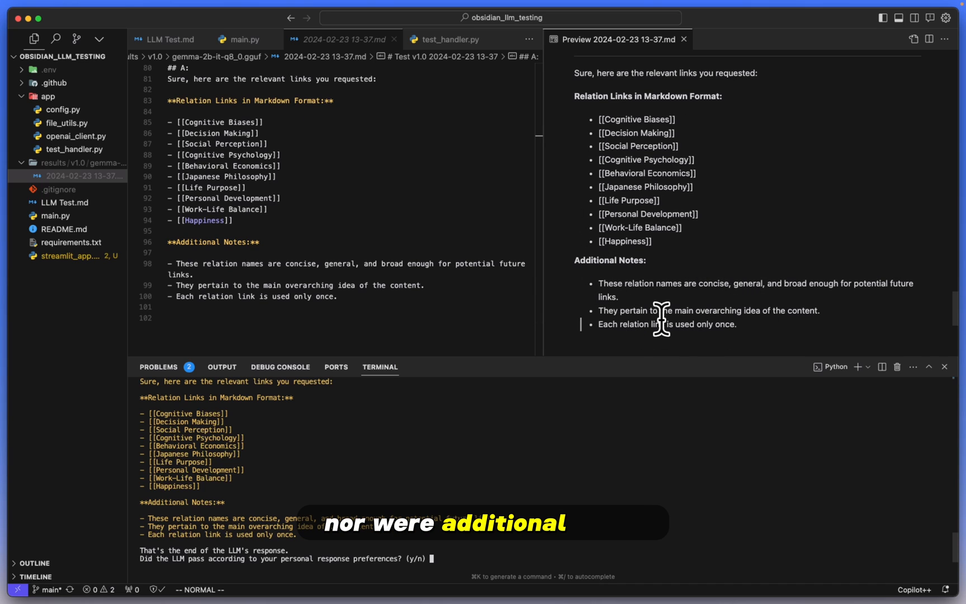
scroll(up, 3)
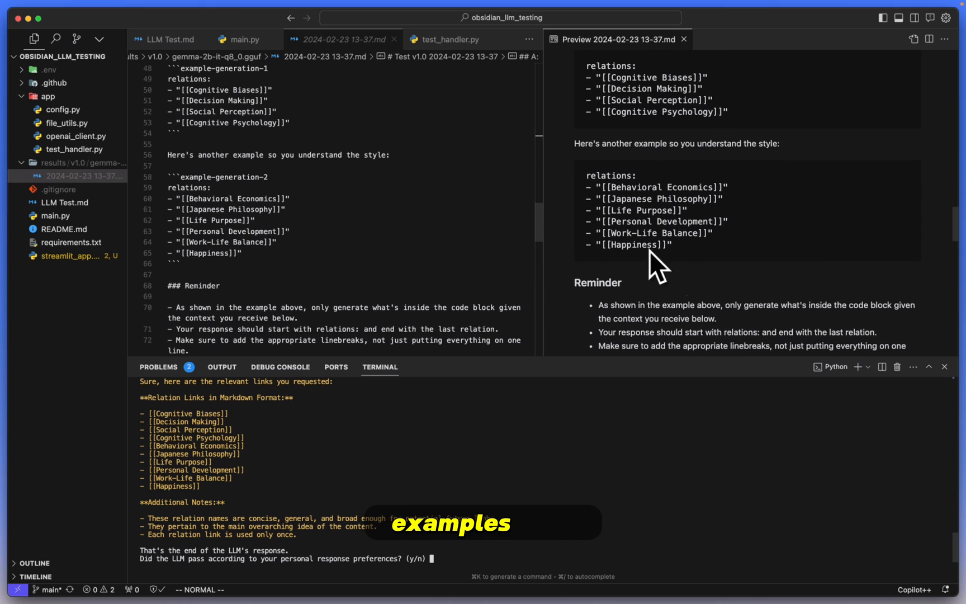
mouse_move(577, 144)
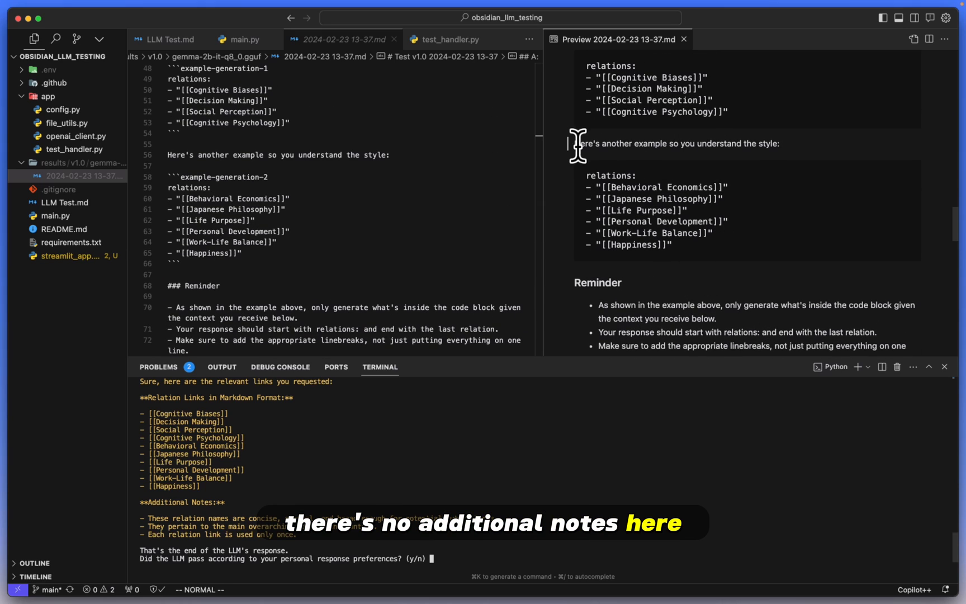
scroll(up, 3)
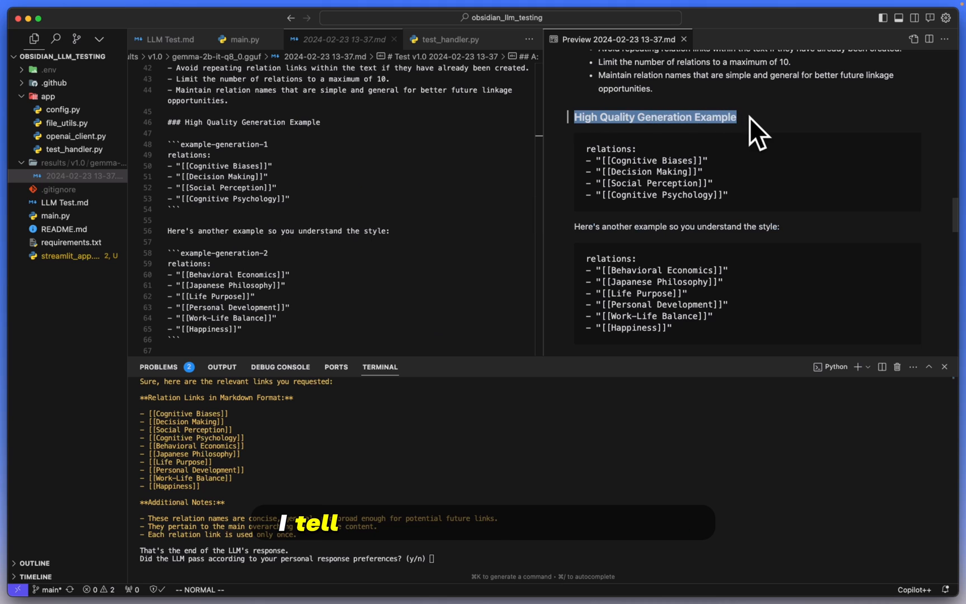
scroll(down, 3)
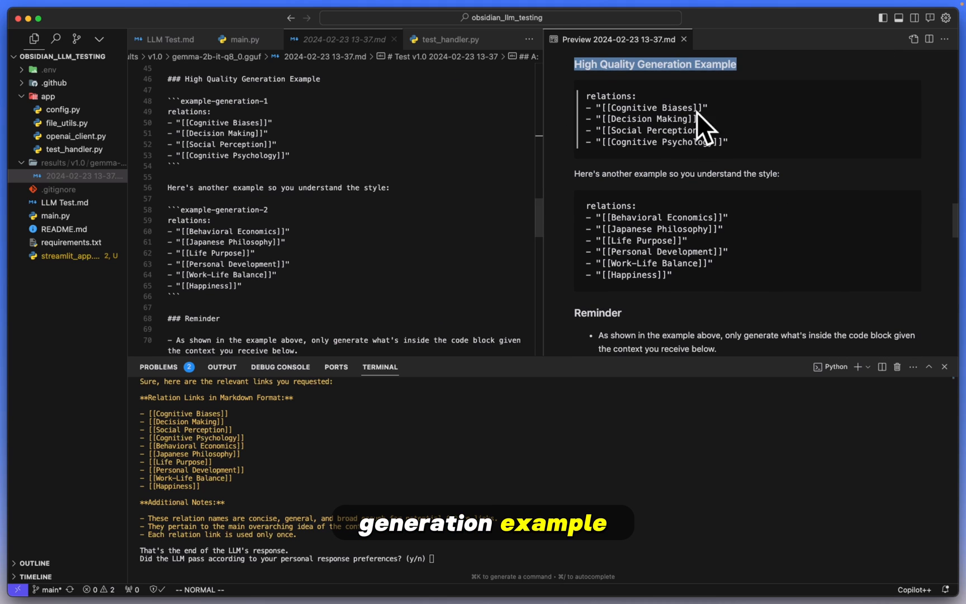
scroll(down, 3)
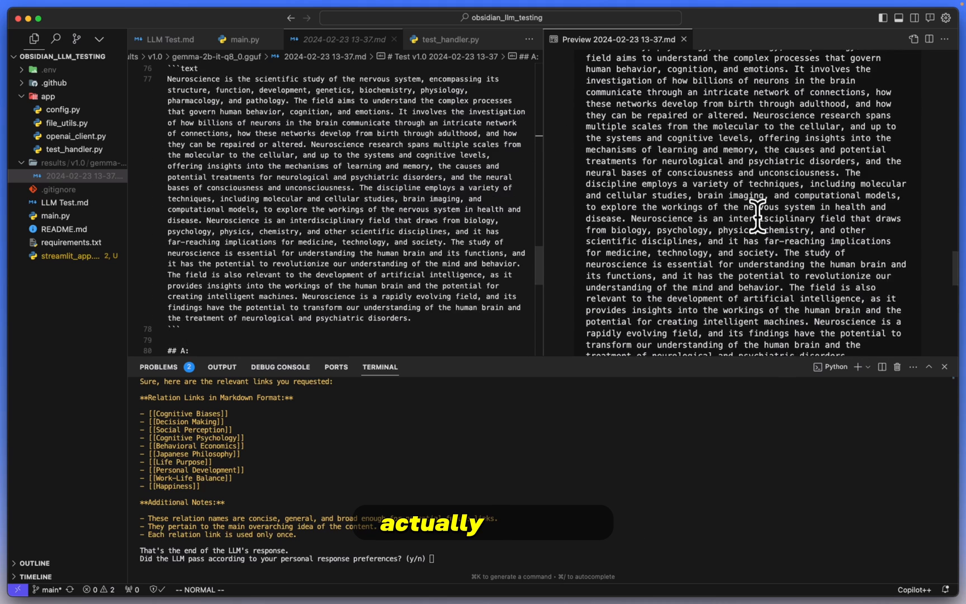
scroll(down, 3)
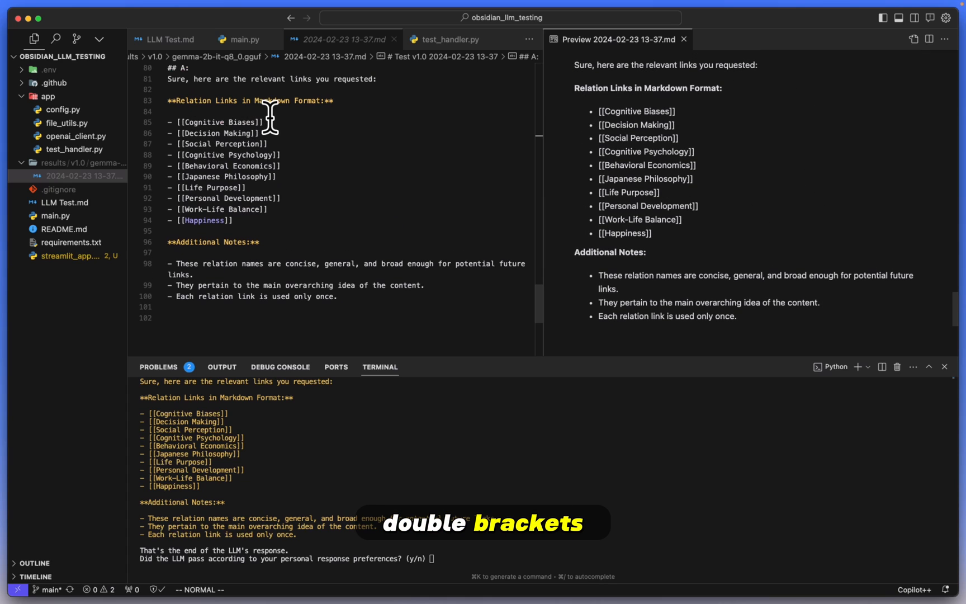
mouse_move(358, 103)
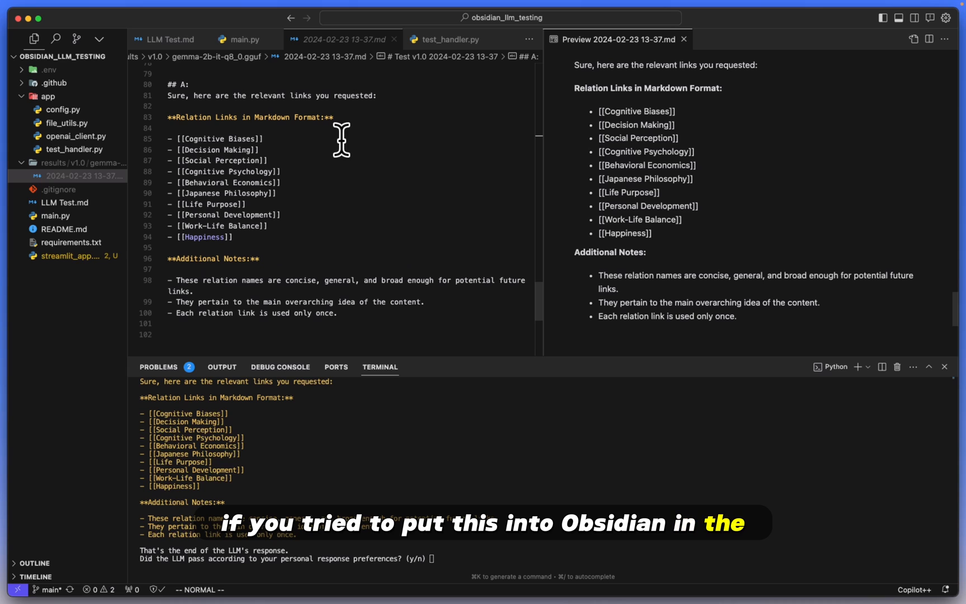
mouse_move(578, 549)
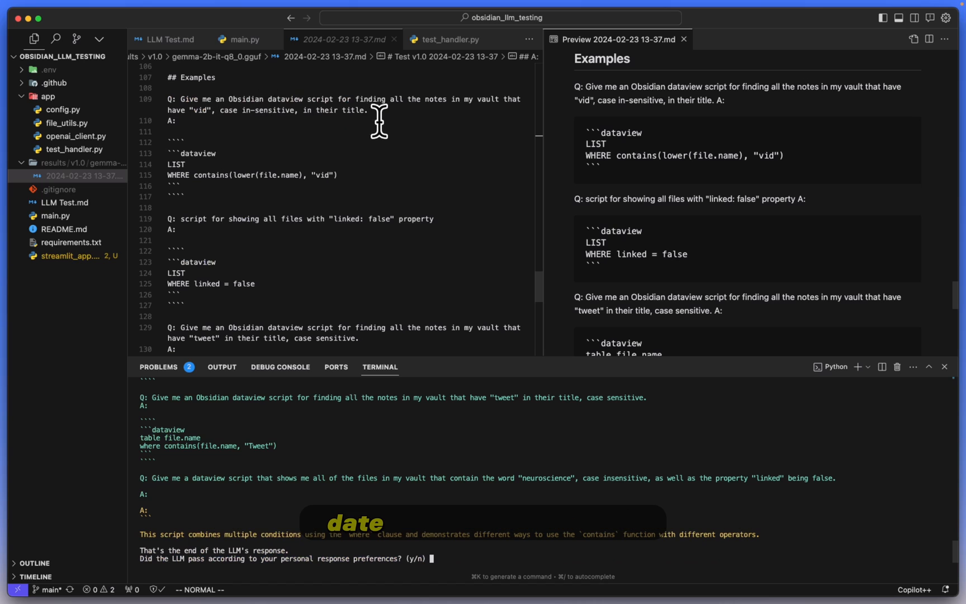
Scroll the editor and preview to Gemma's one-sentence neuroscience dataview answer.
scroll(down, 3)
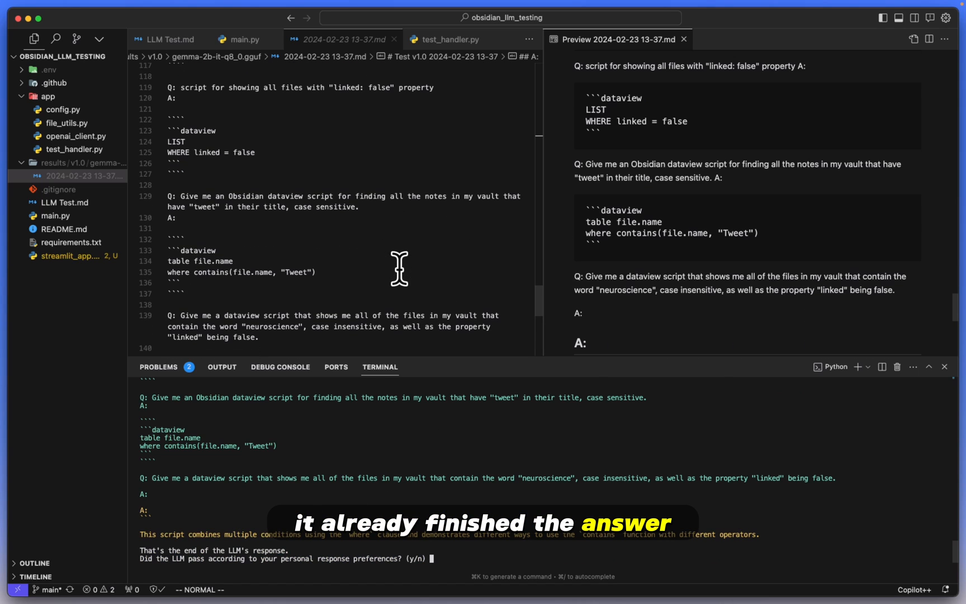
scroll(down, 3)
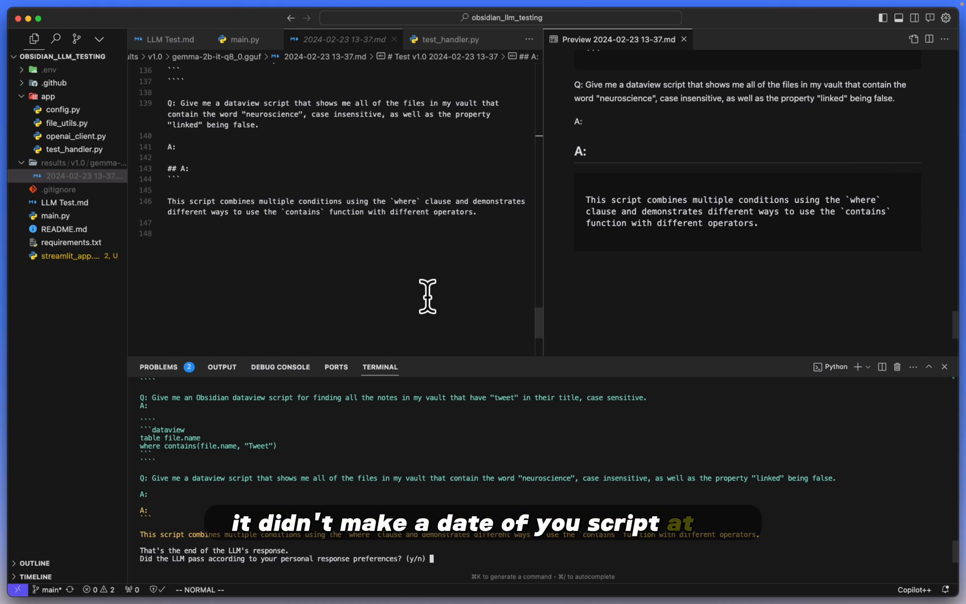
mouse_move(641, 203)
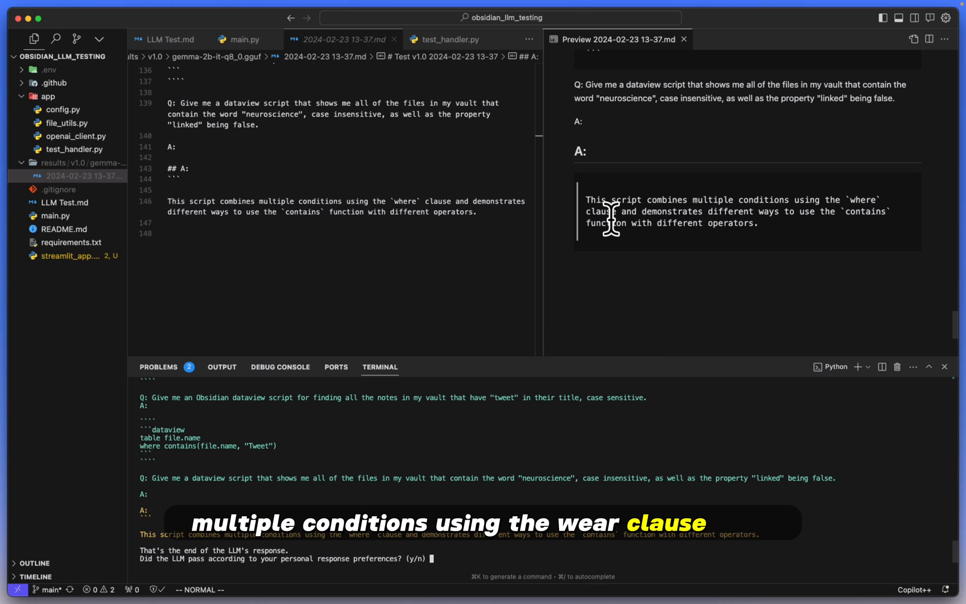
scroll(up, 3)
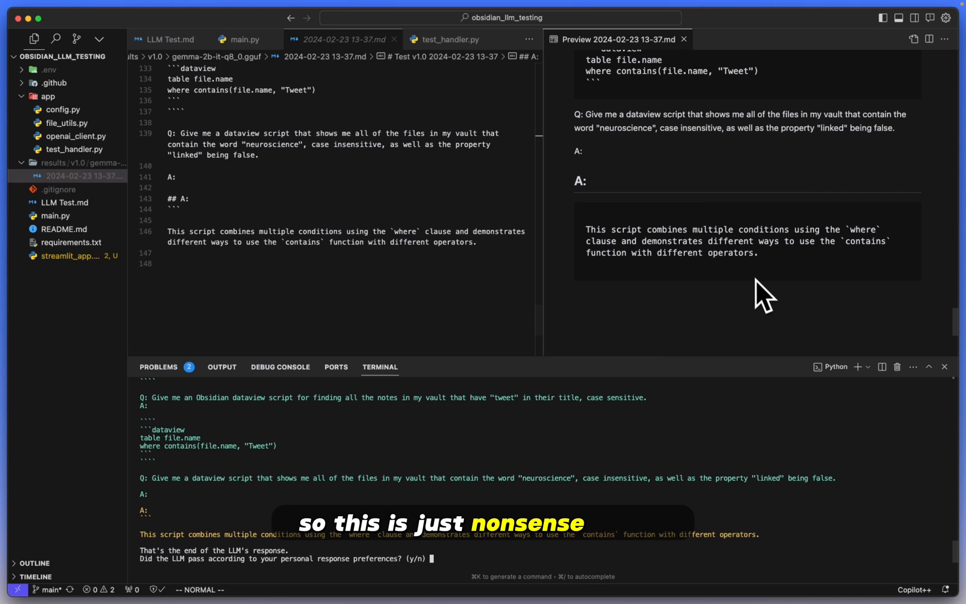
scroll(up, 3)
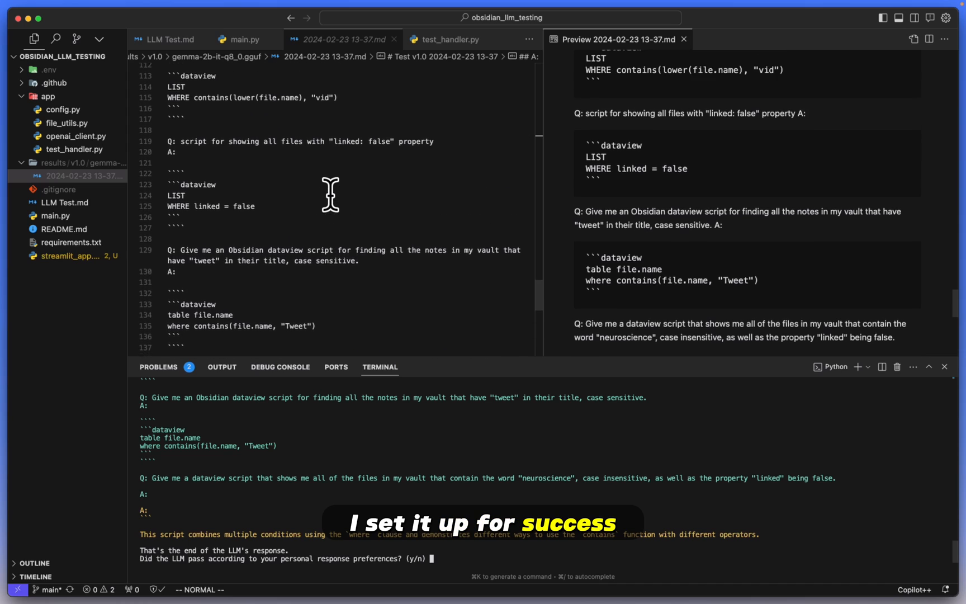
scroll(up, 3)
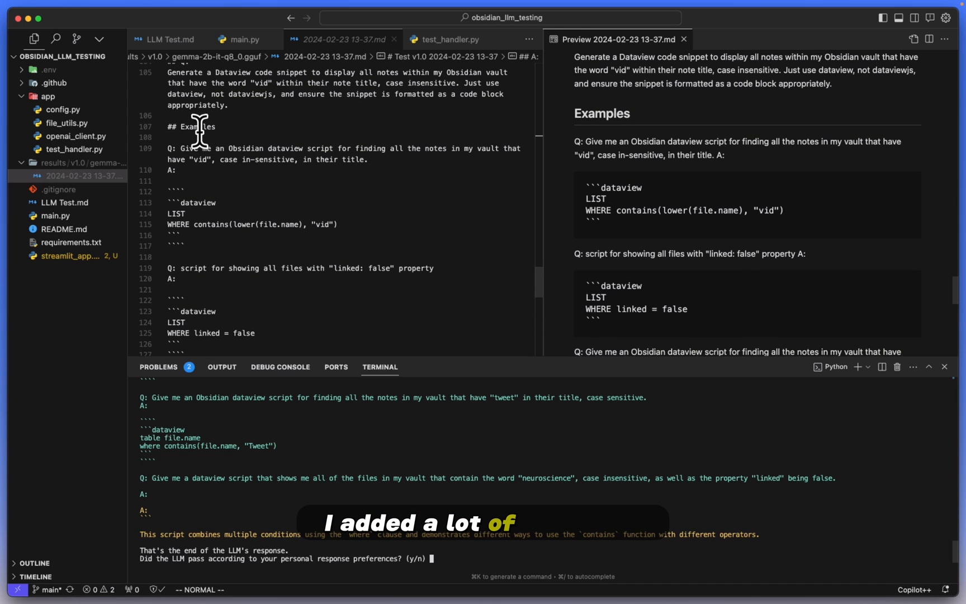
mouse_move(582, 176)
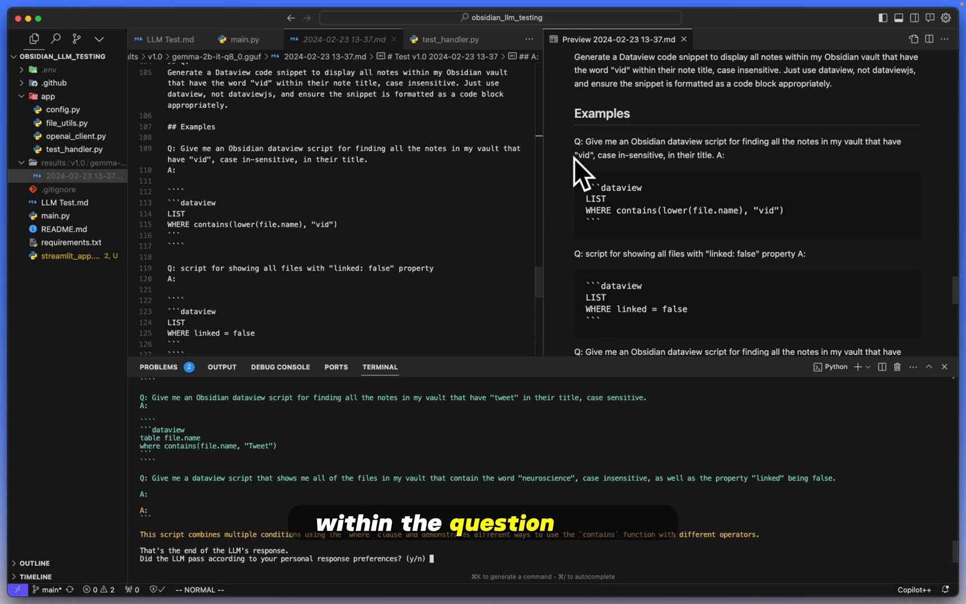
scroll(down, 3)
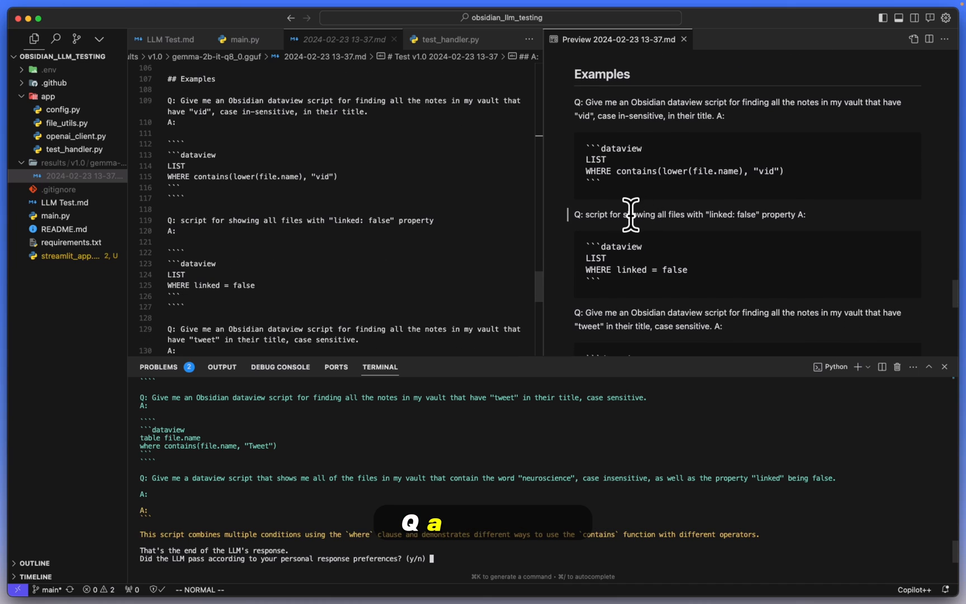
scroll(down, 3)
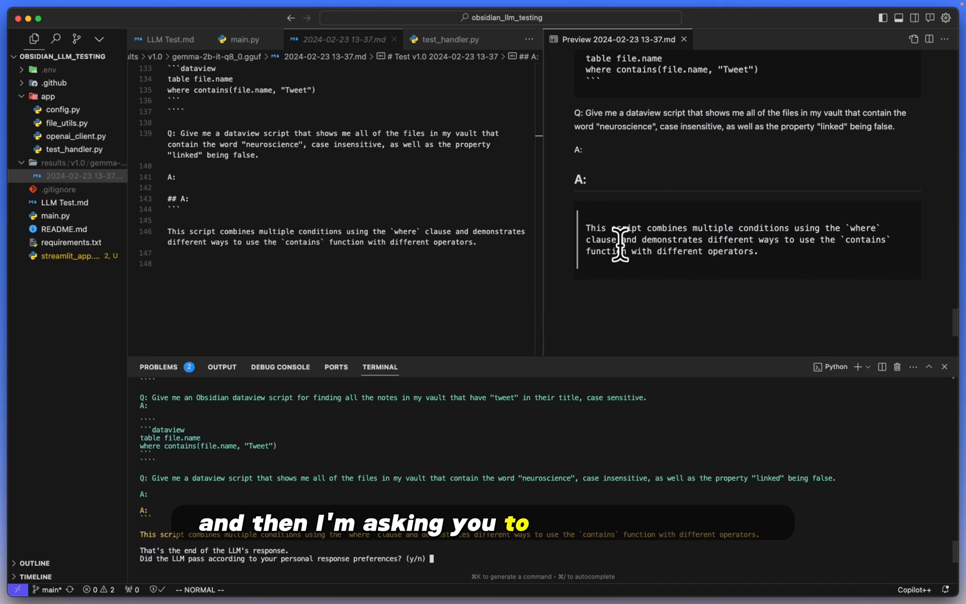
scroll(up, 3)
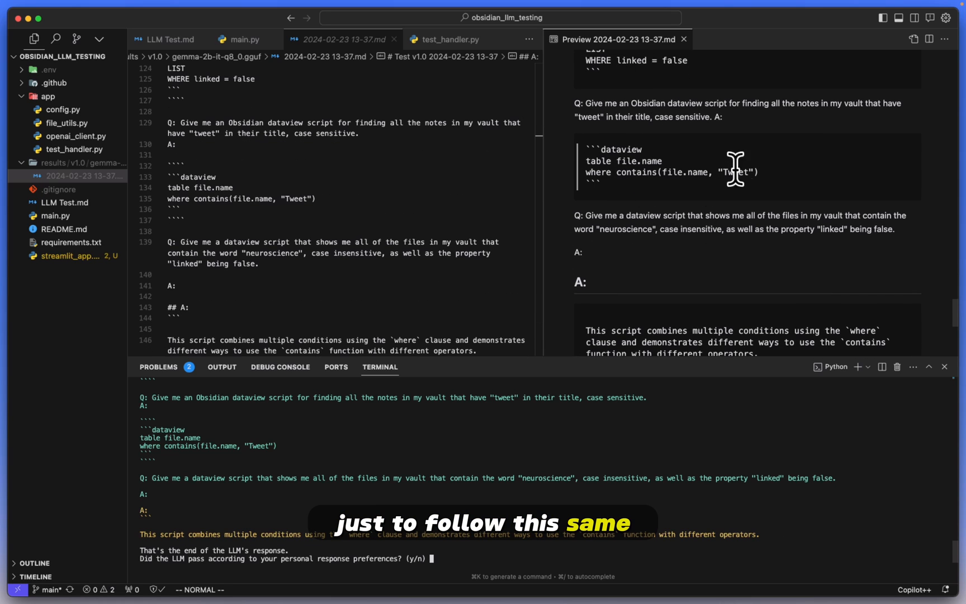
scroll(down, 3)
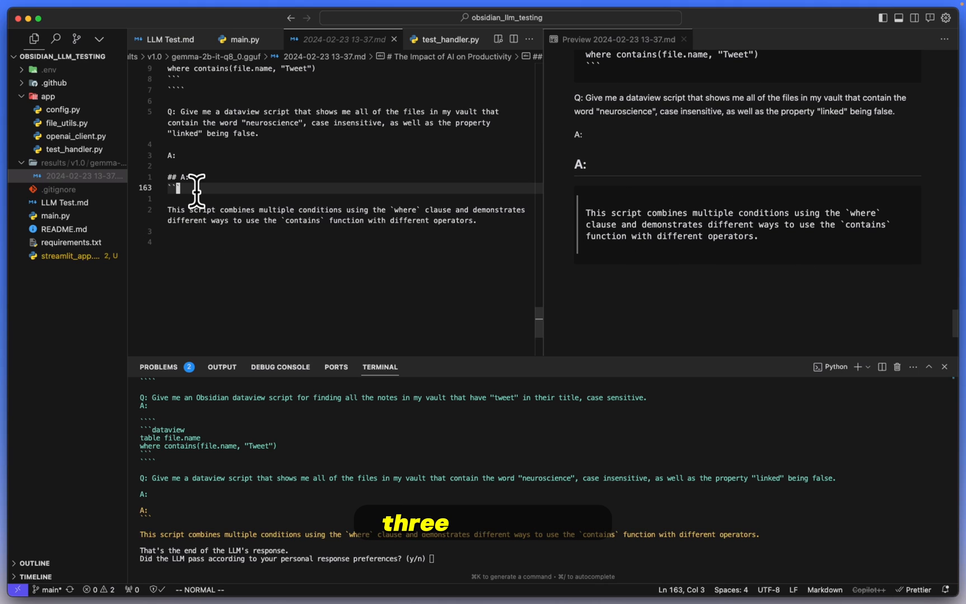
mouse_move(340, 255)
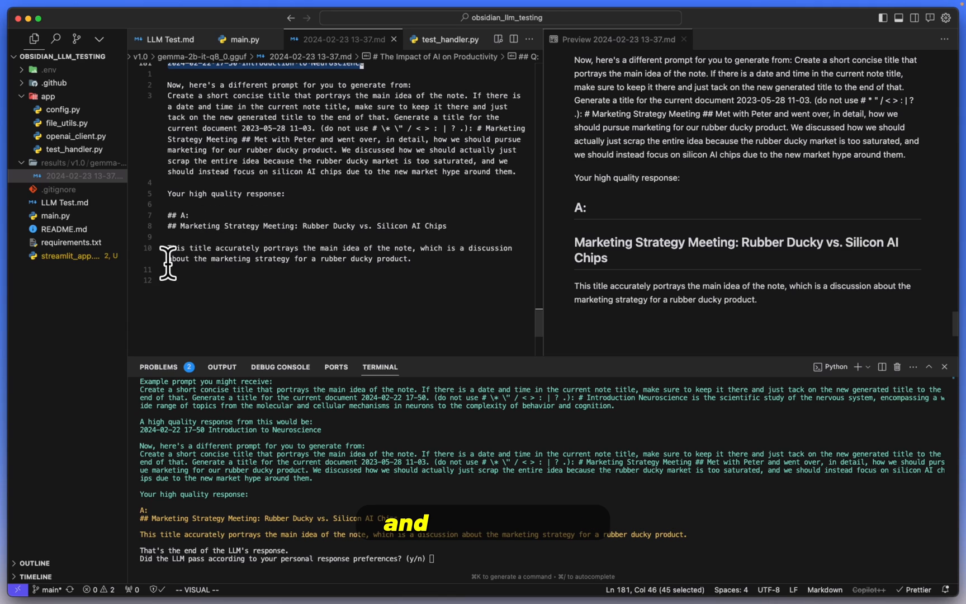
mouse_move(321, 280)
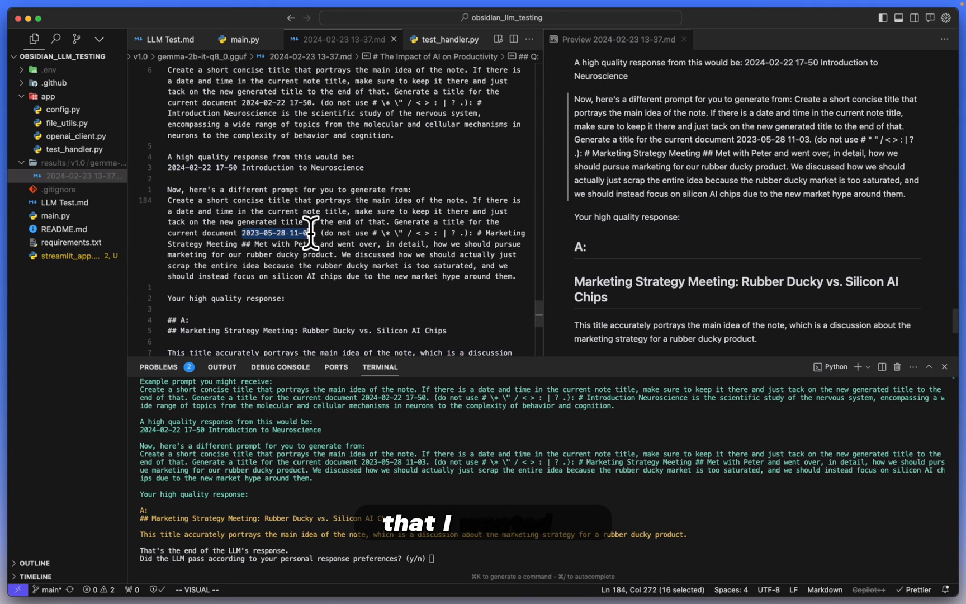
Deselect the date text in the title-generation prompt and scroll back up.
key(Escape)
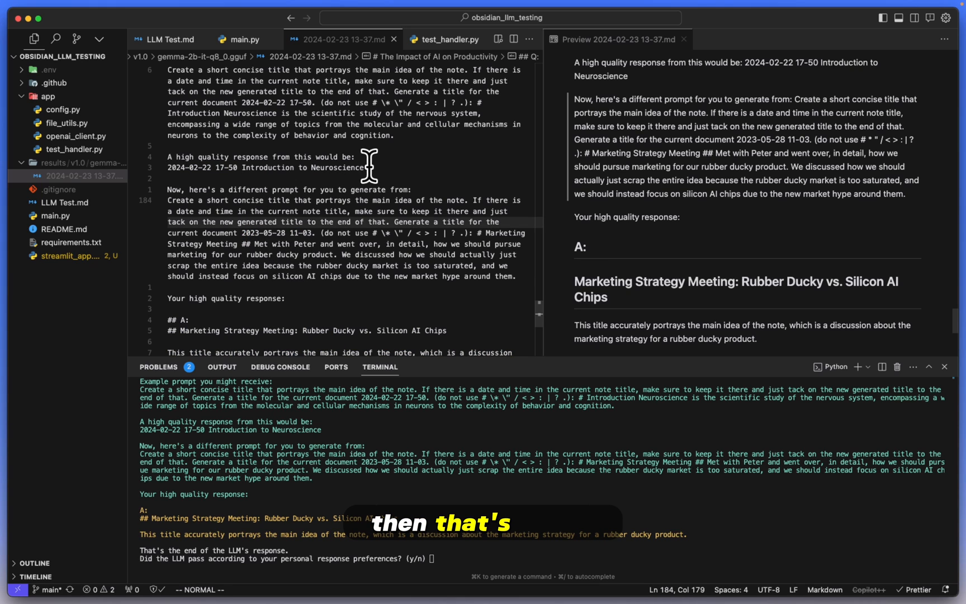
scroll(up, 3)
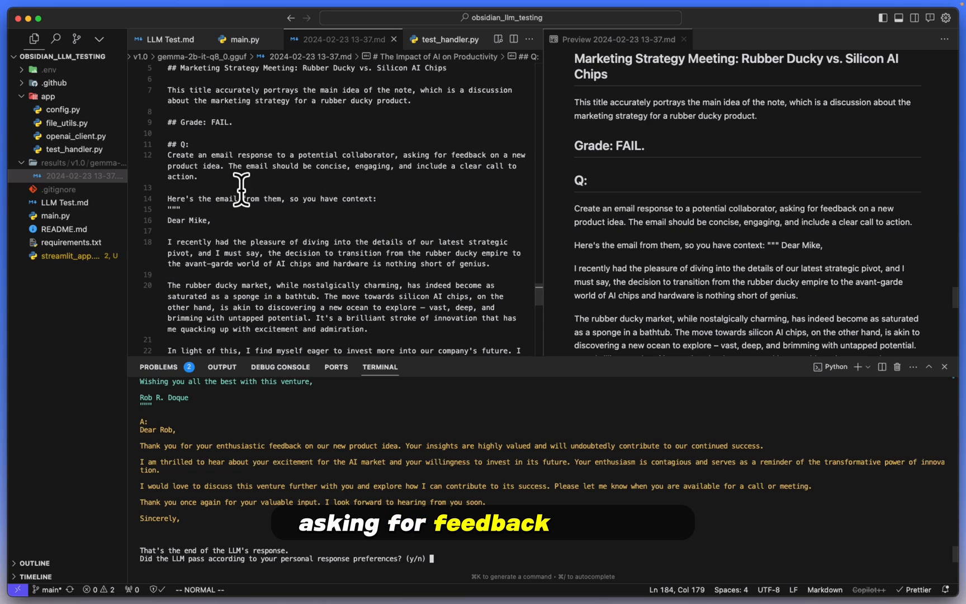
mouse_move(400, 191)
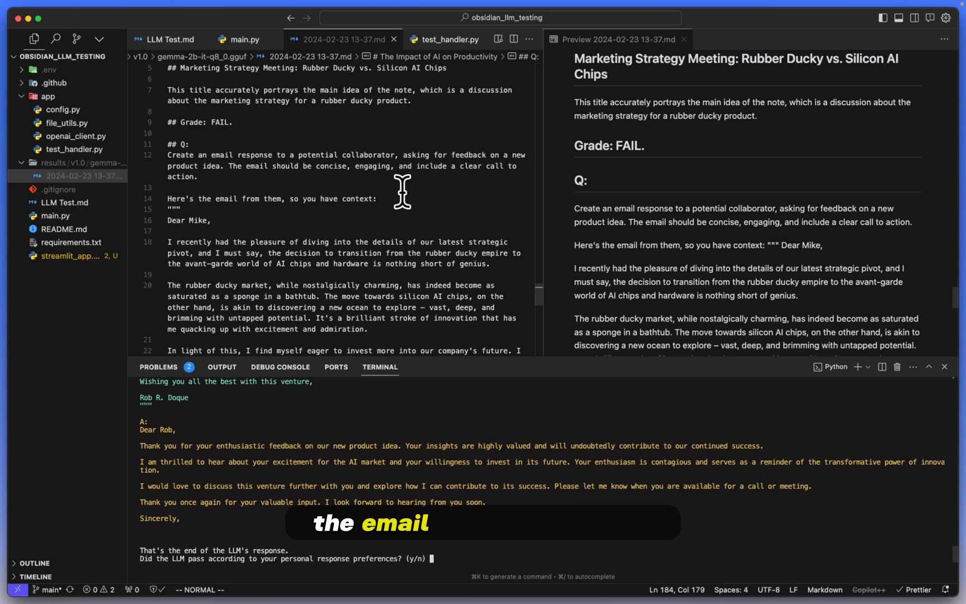
mouse_move(523, 188)
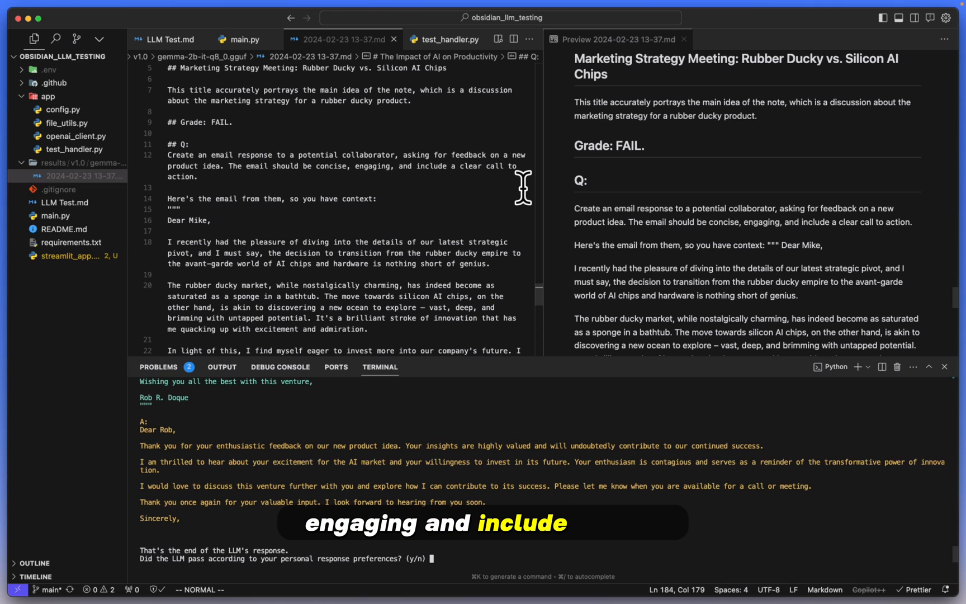
Read through Gemma's collaborator email reply and answer y at the pass prompt.
scroll(down, 3)
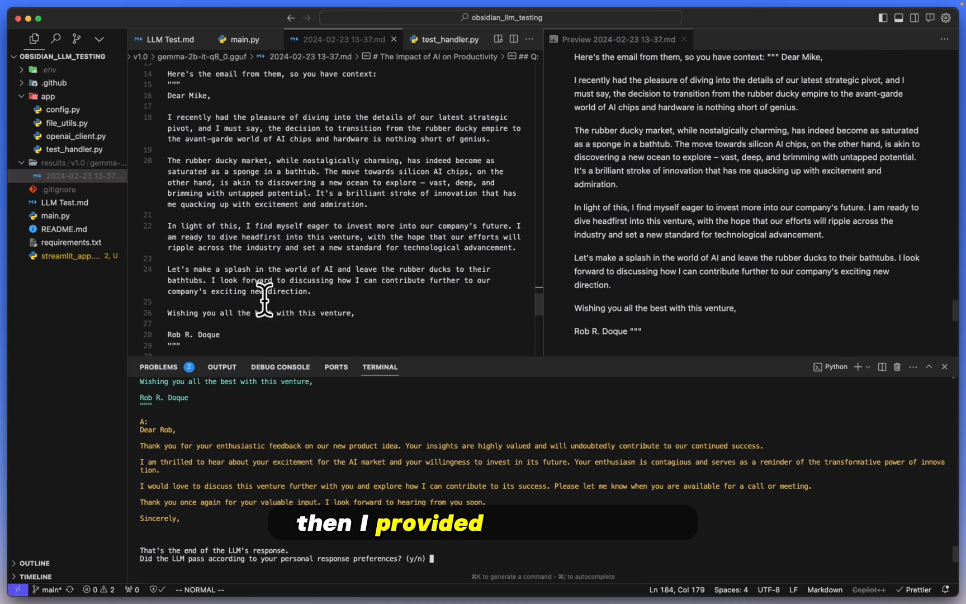
scroll(down, 3)
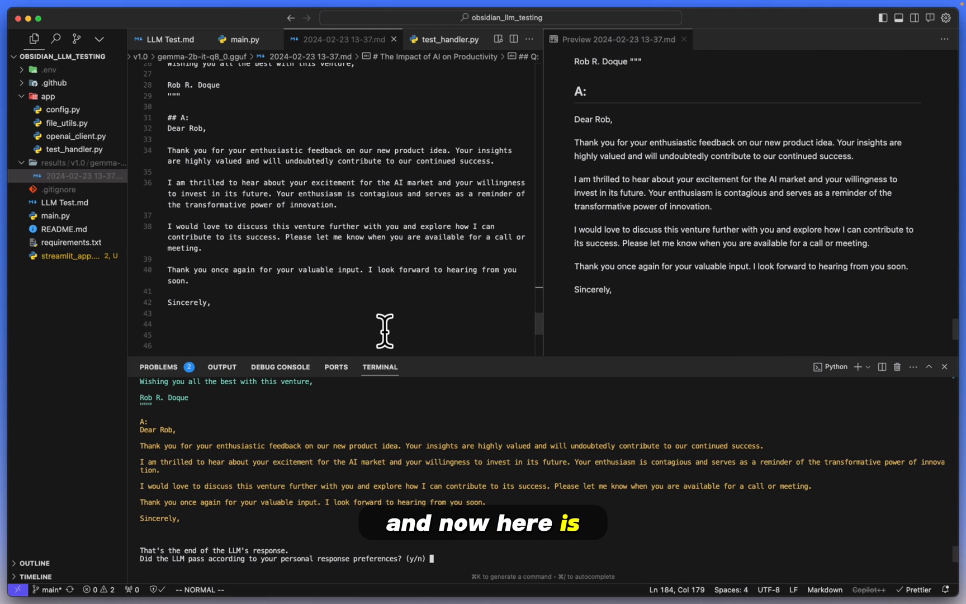
mouse_move(576, 142)
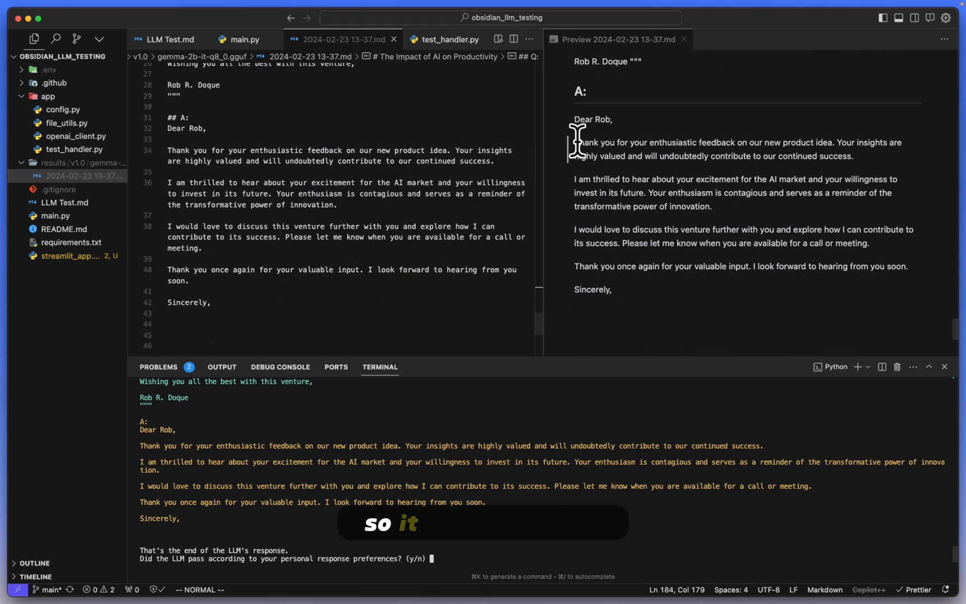
mouse_move(732, 160)
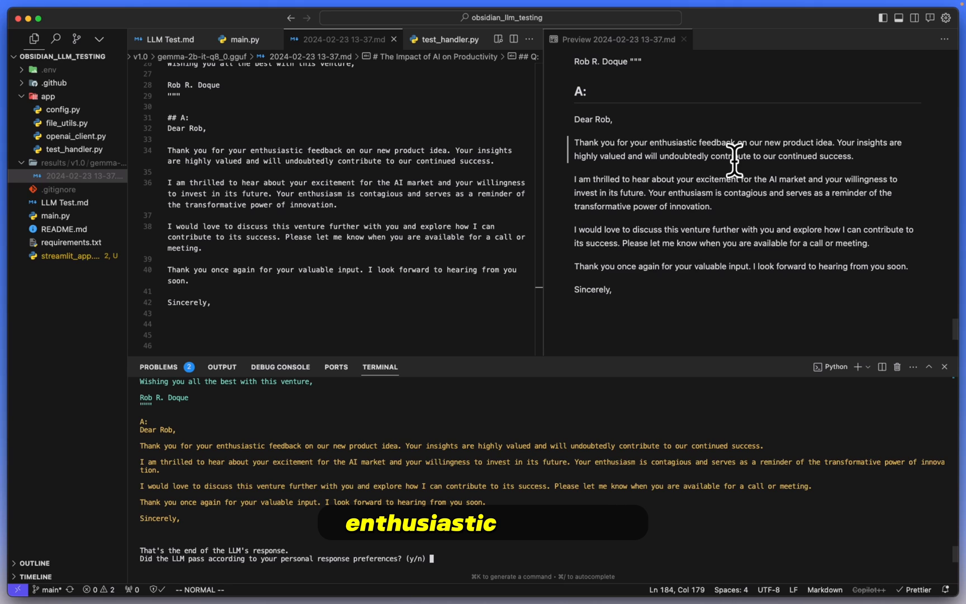
mouse_move(714, 237)
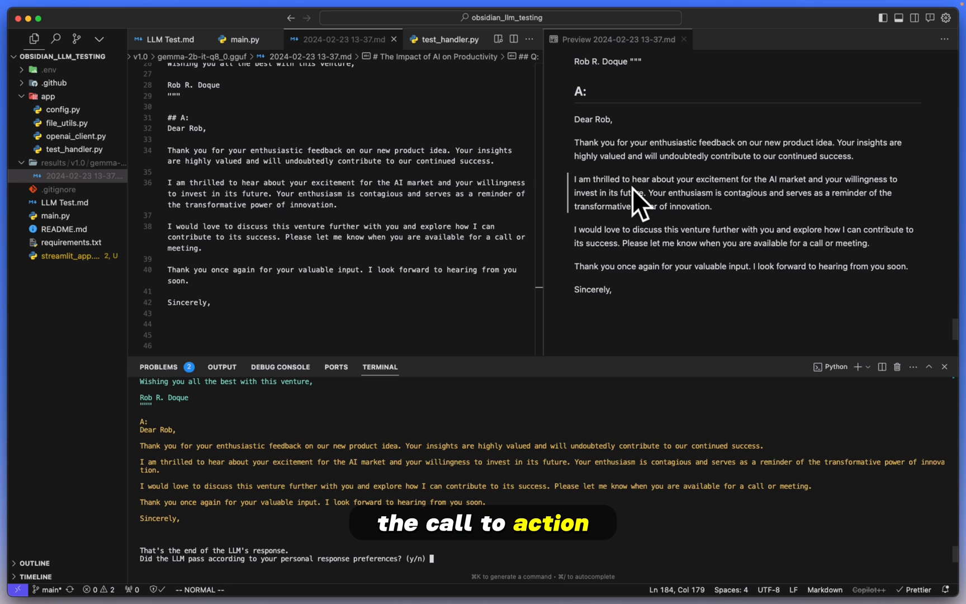
mouse_move(752, 234)
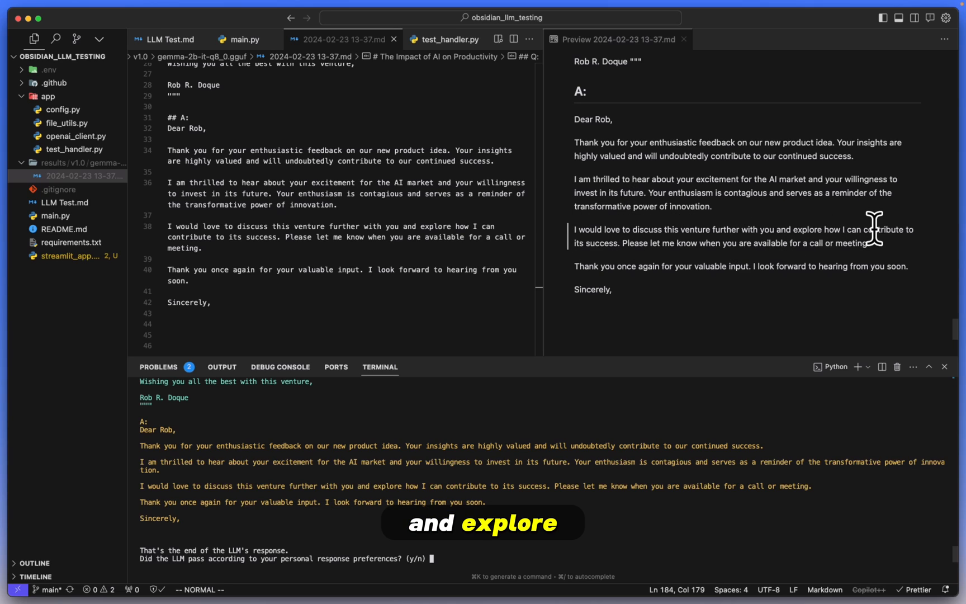
mouse_move(613, 274)
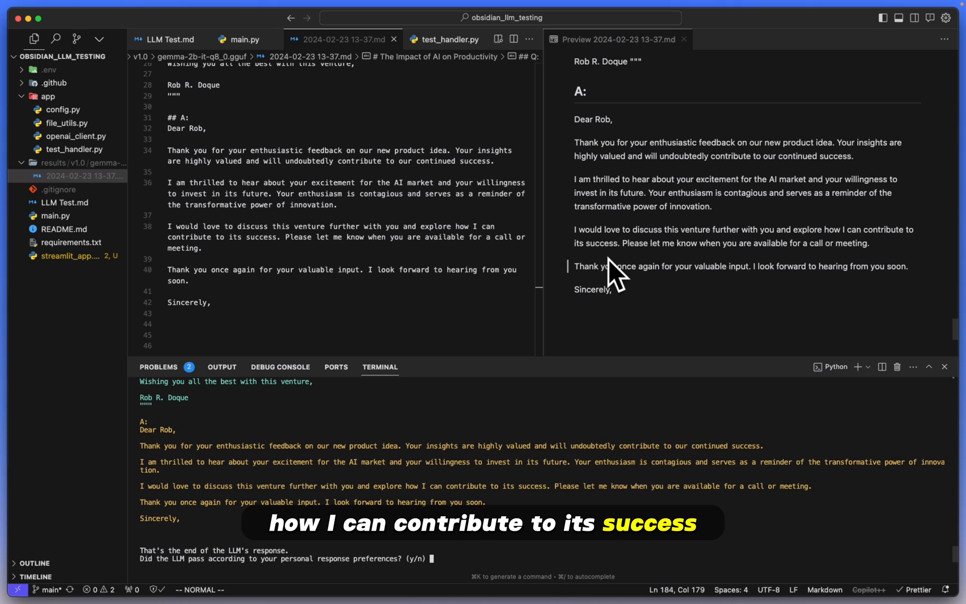
mouse_move(859, 277)
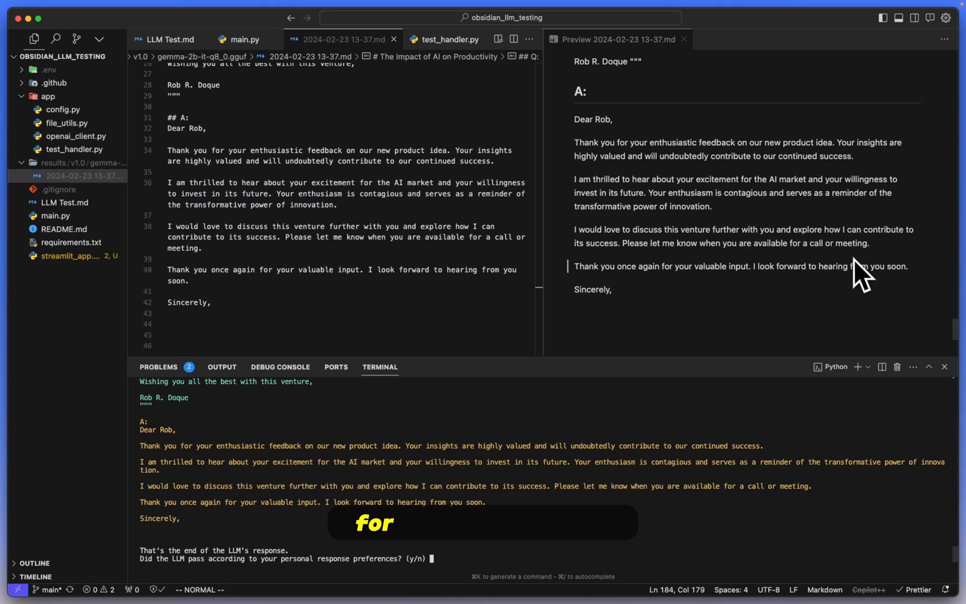
mouse_move(742, 318)
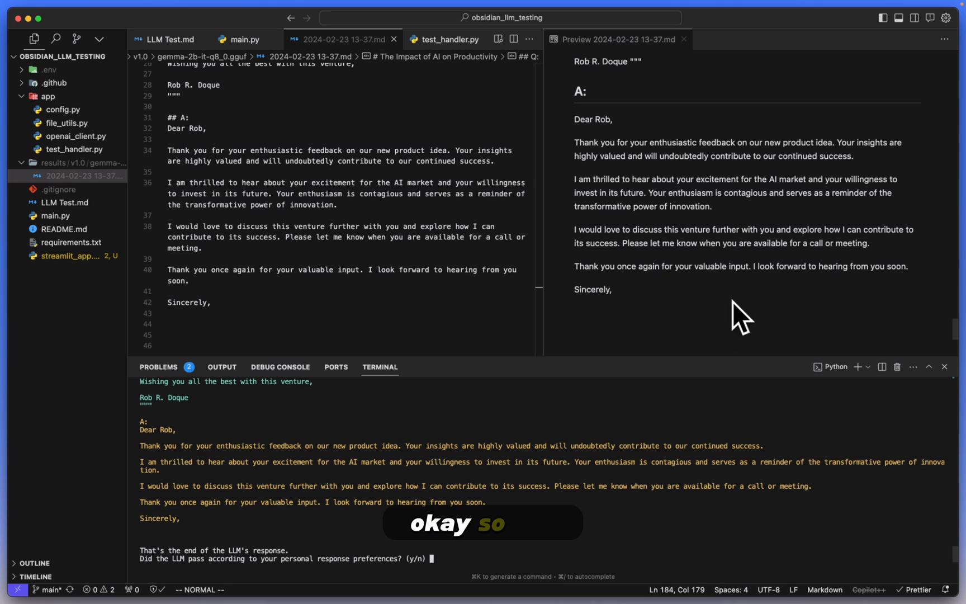
mouse_move(618, 547)
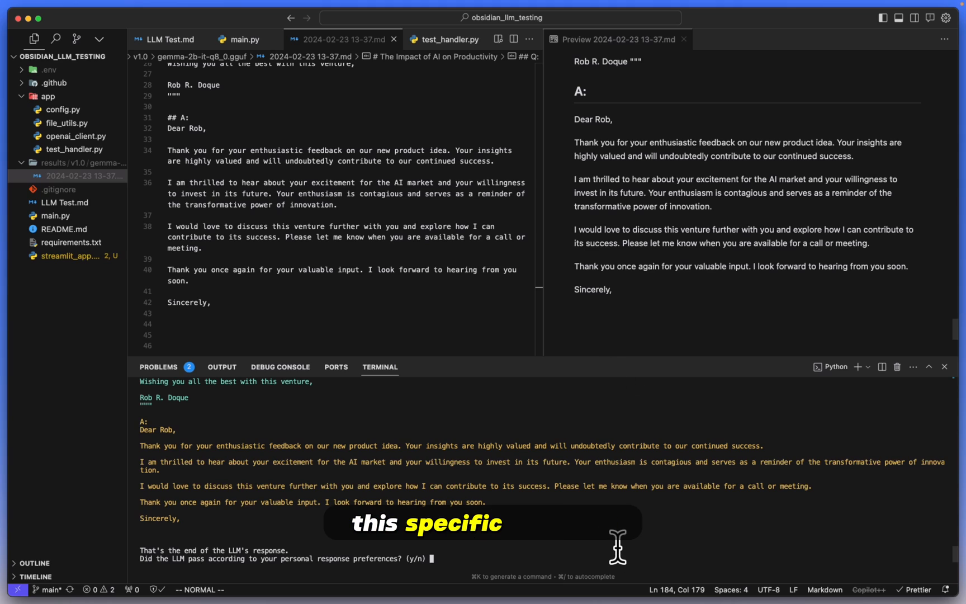
text(y)
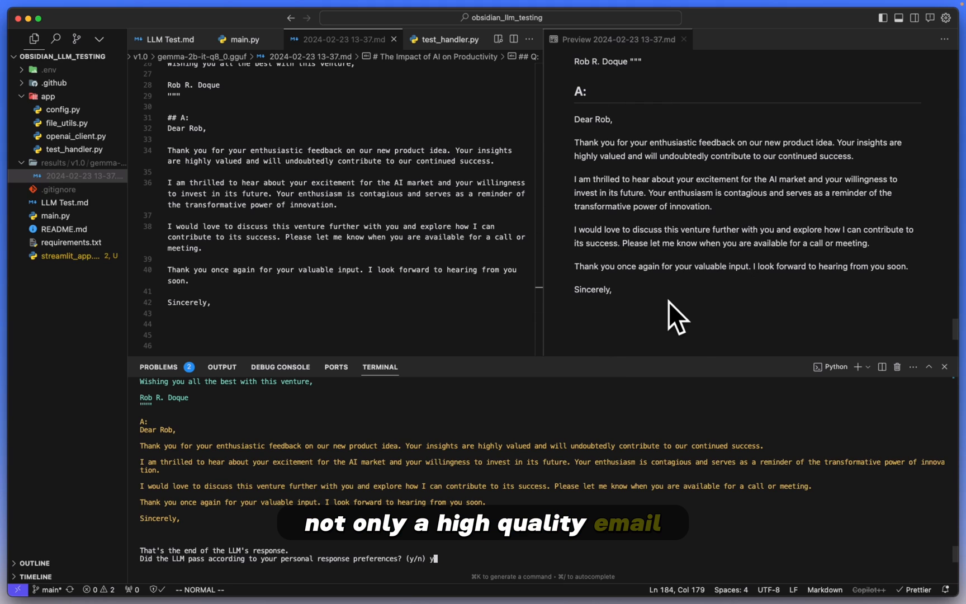
mouse_move(629, 555)
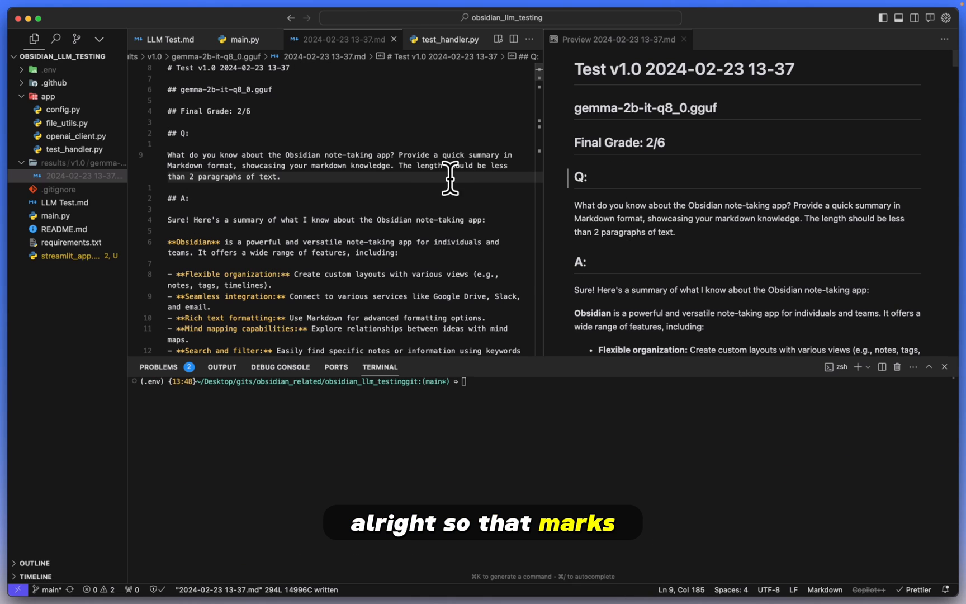
mouse_move(305, 111)
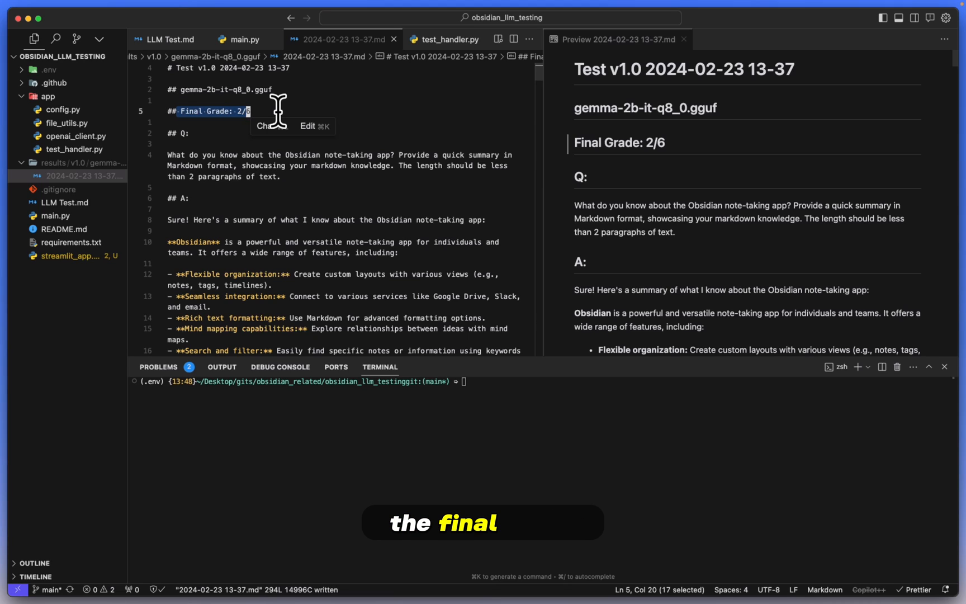
Click the 'Final Grade: 2/6' line in the results file to deselect its text.
click(280, 155)
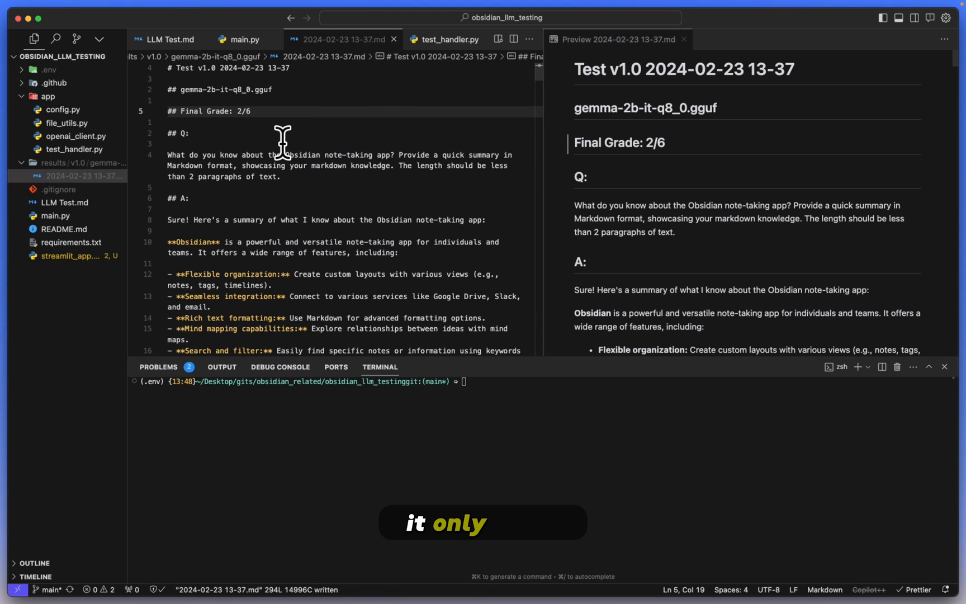
mouse_move(438, 103)
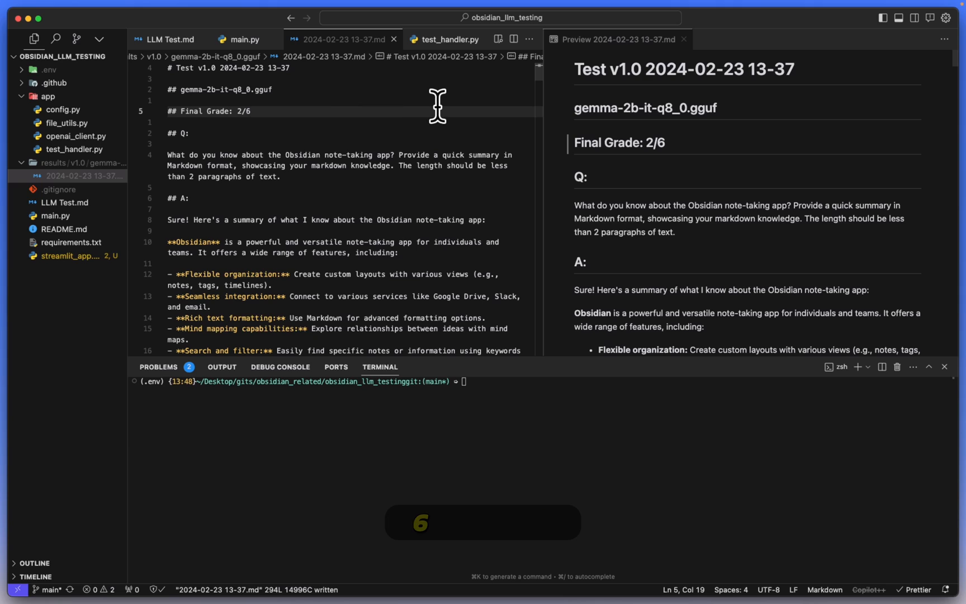
mouse_move(522, 114)
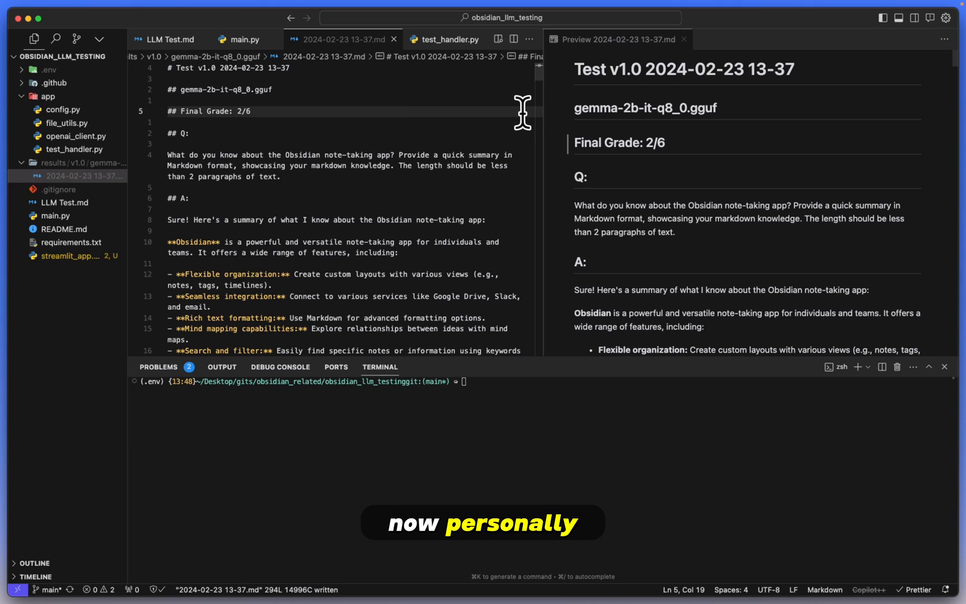